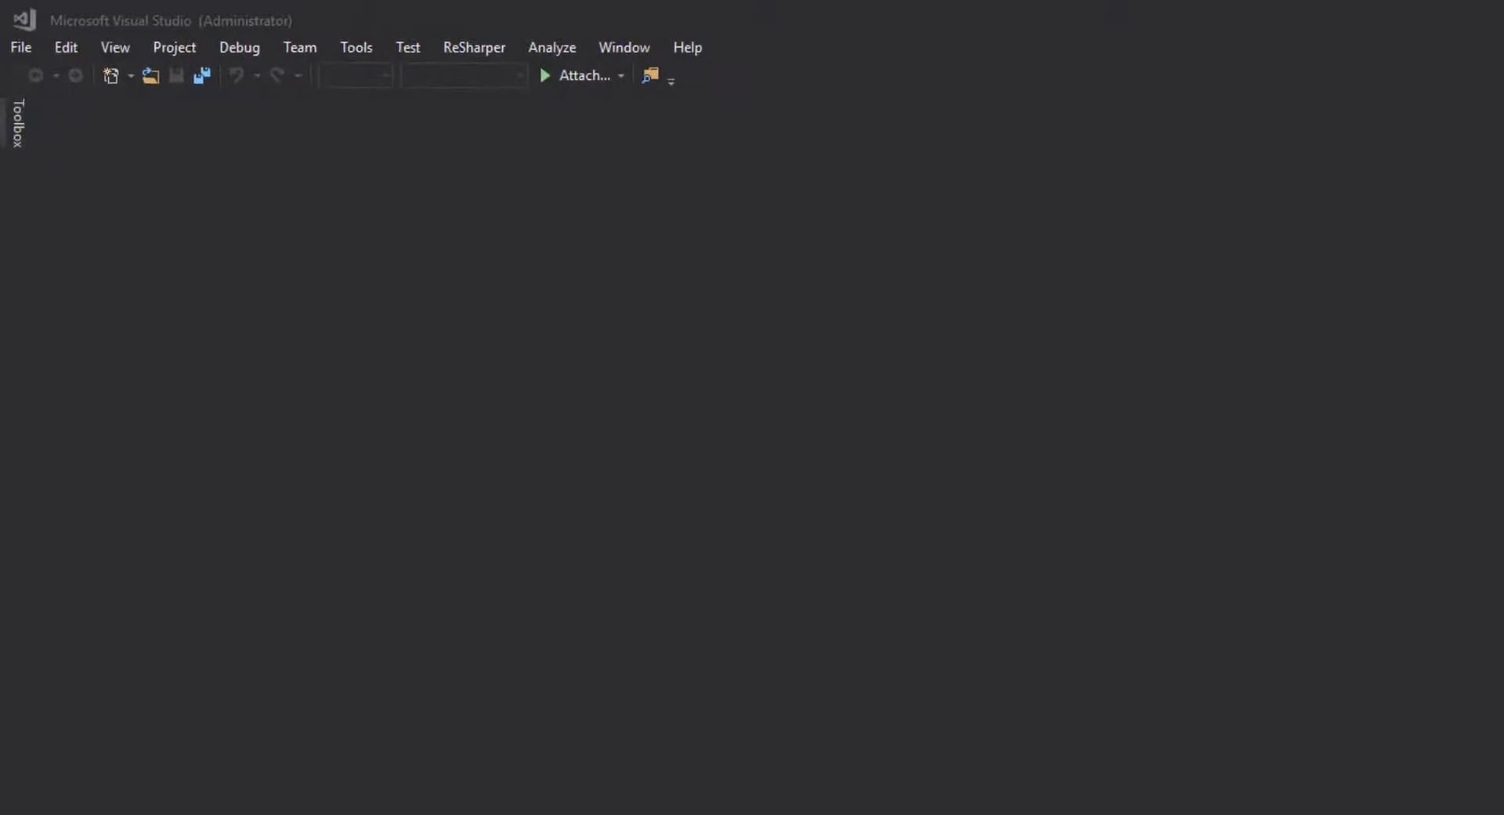
Step: Create an ASP.NET Core Web Application project named DemoWebAPI
{"action": "left_click", "coordinate": [21, 47]}
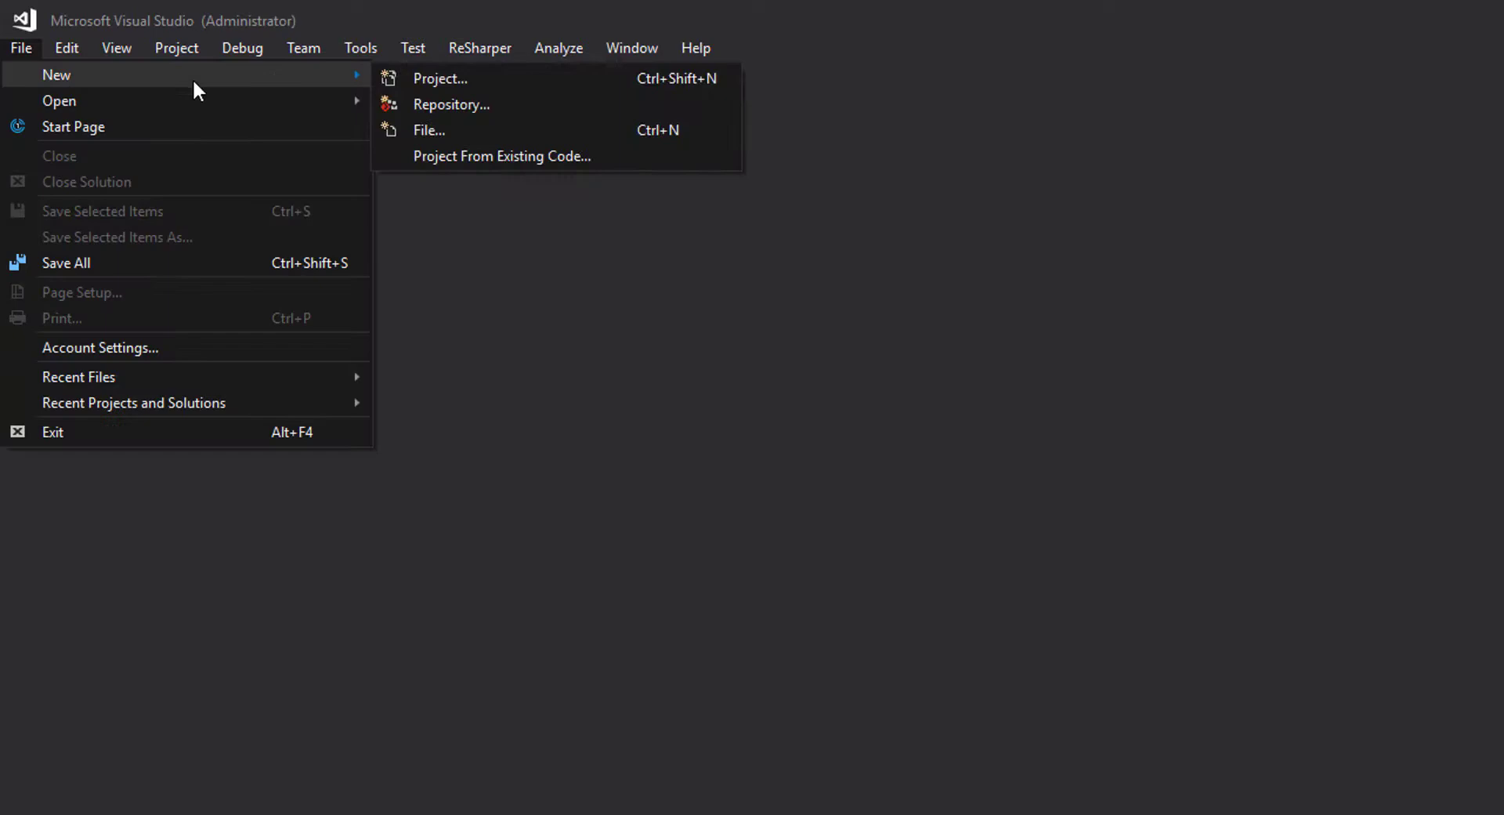
{"action": "left_click", "coordinate": [439, 78]}
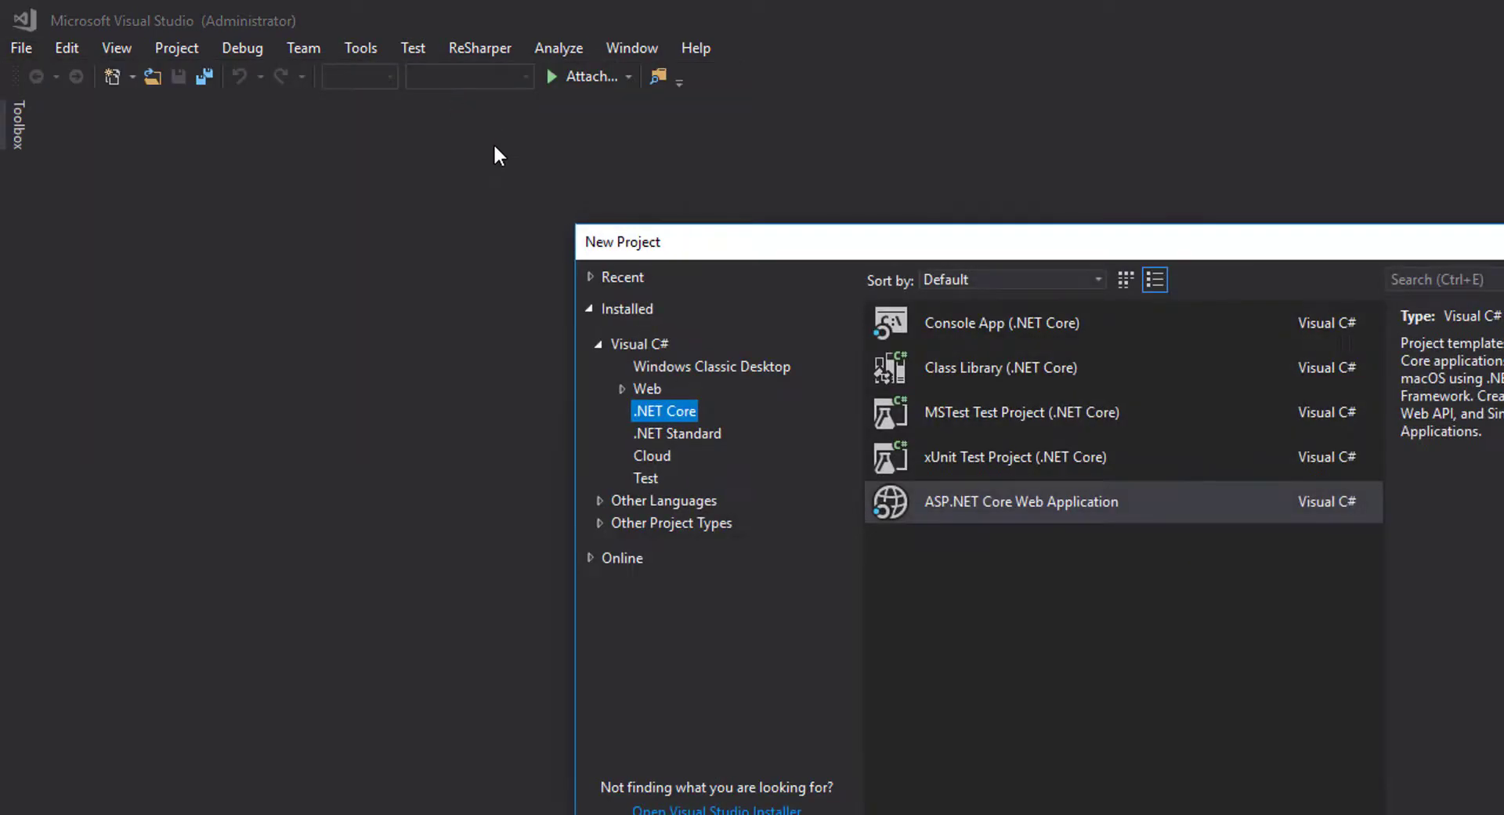
{"action": "left_click", "coordinate": [1020, 501]}
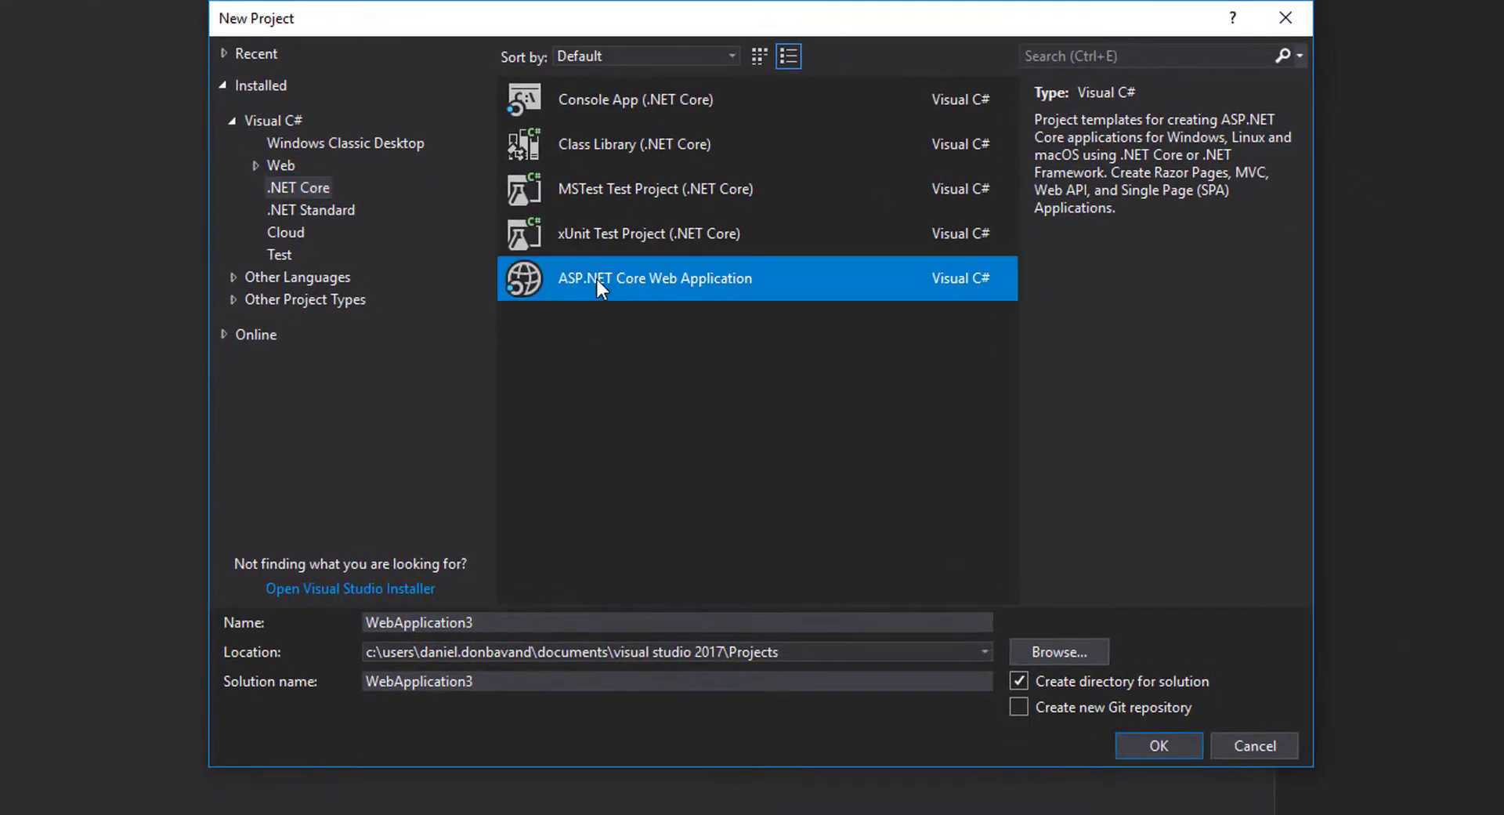
{"action": "left_click", "coordinate": [672, 622]}
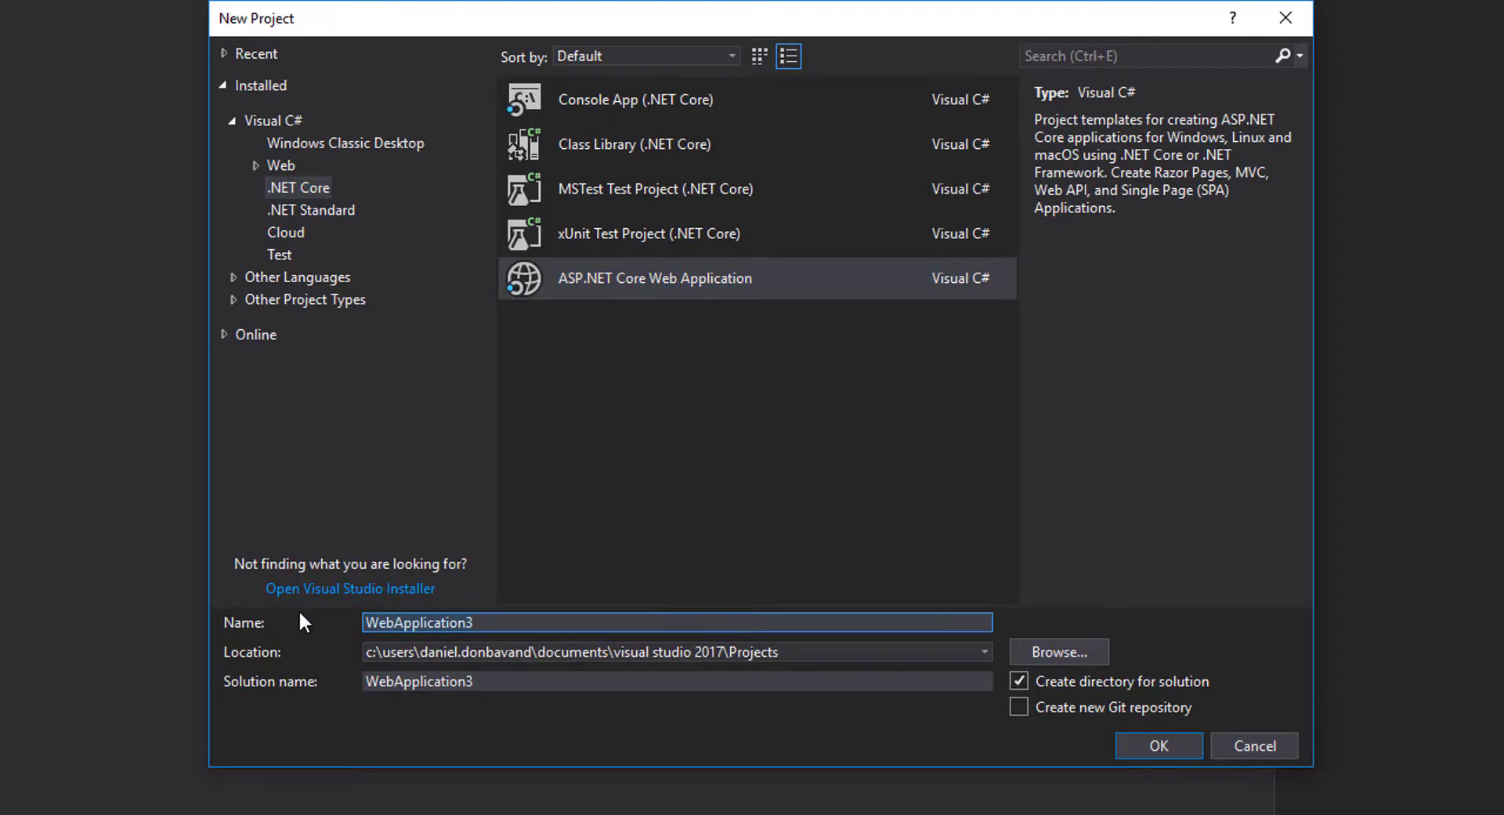
{"action": "type", "text": "DemoWeb"}
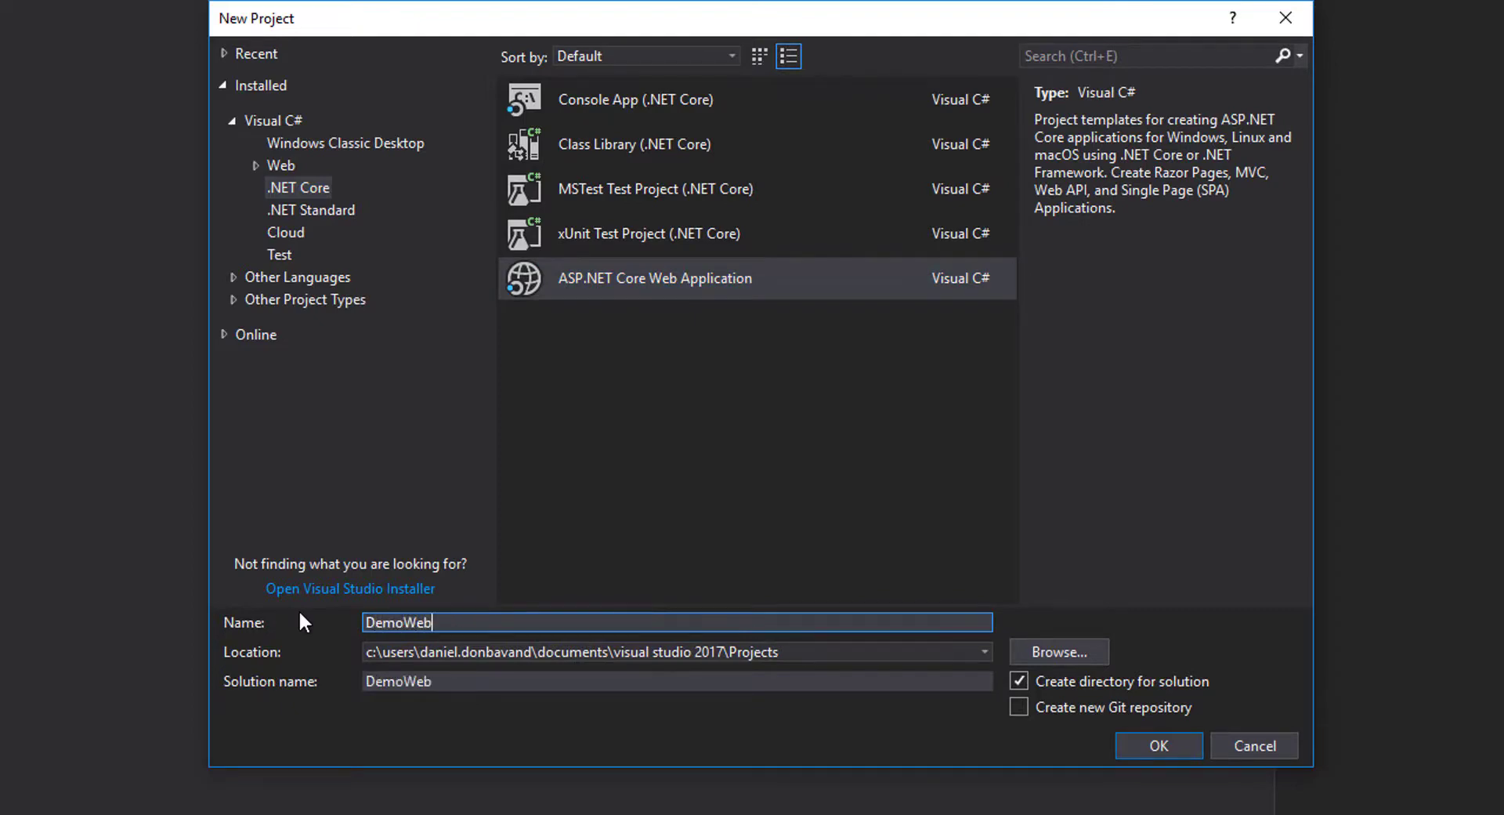
{"action": "type", "text": "API"}
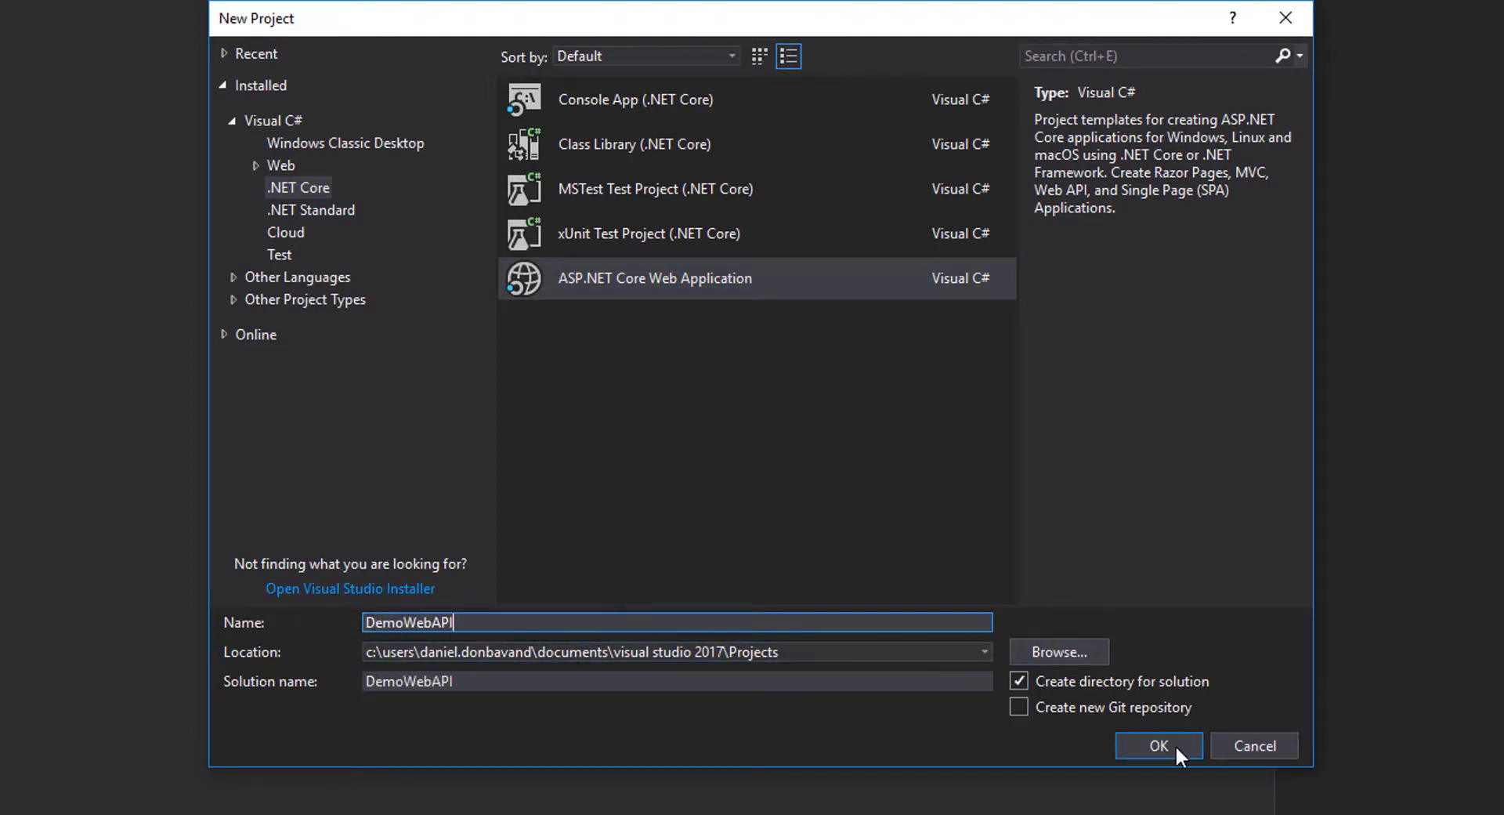
{"action": "left_click", "coordinate": [1158, 746]}
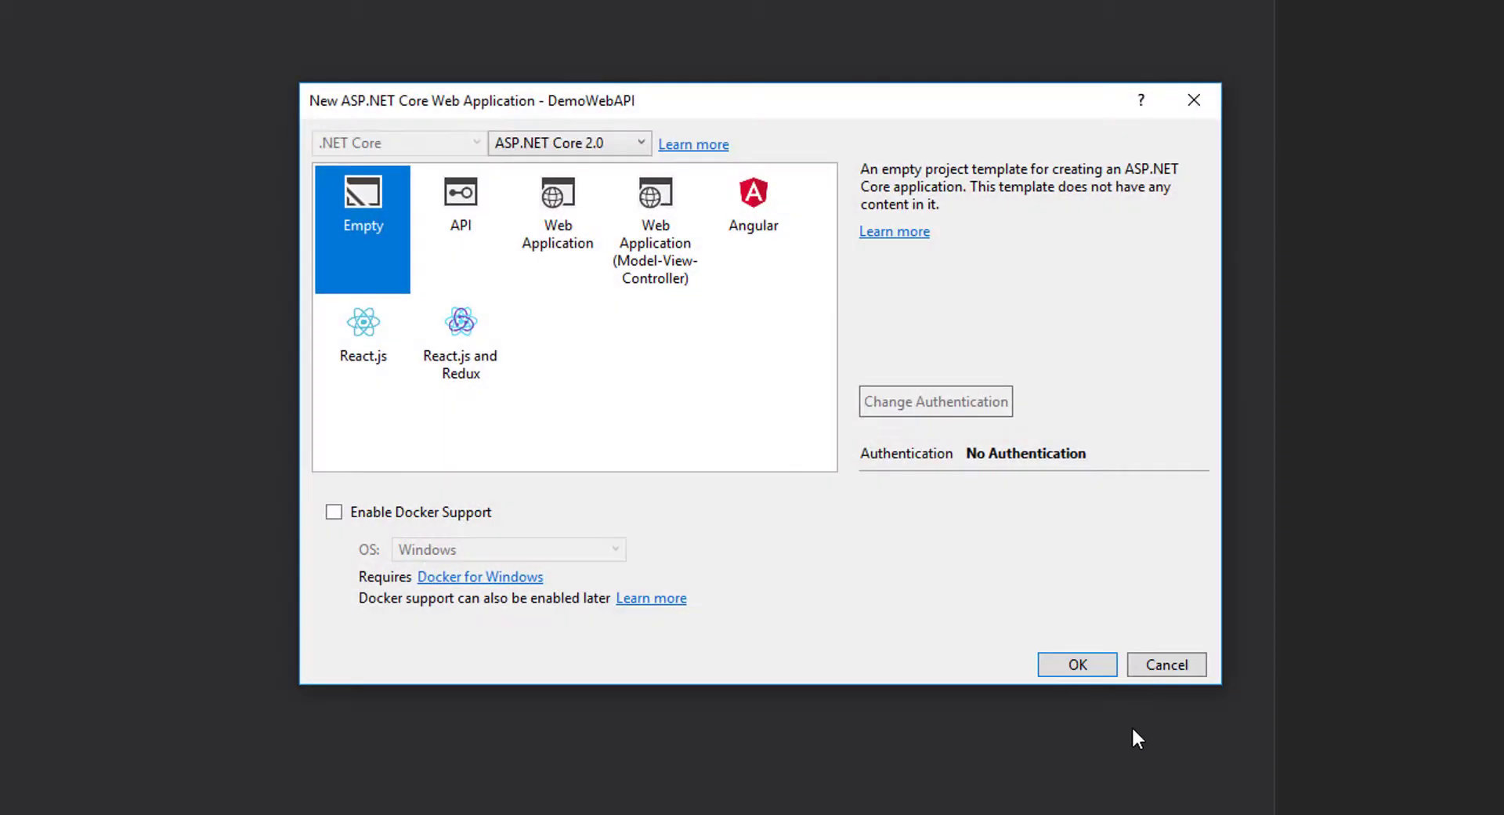
Step: Create the project from the Empty template and add services.AddMvc() in ConfigureServices
{"action": "left_click", "coordinate": [1076, 664]}
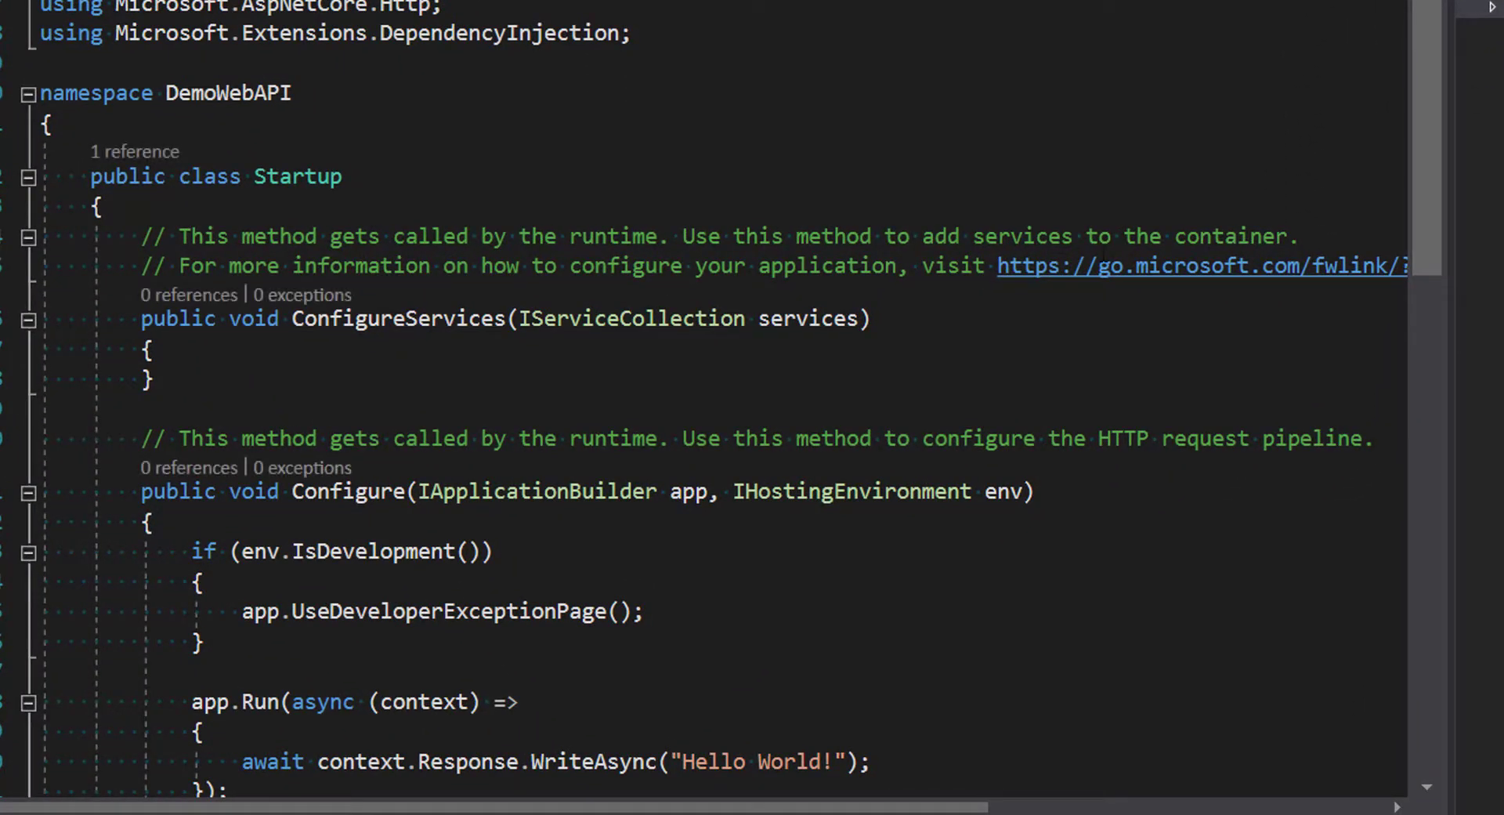
{"action": "scroll", "scroll_direction": "down", "scroll_amount": 3}
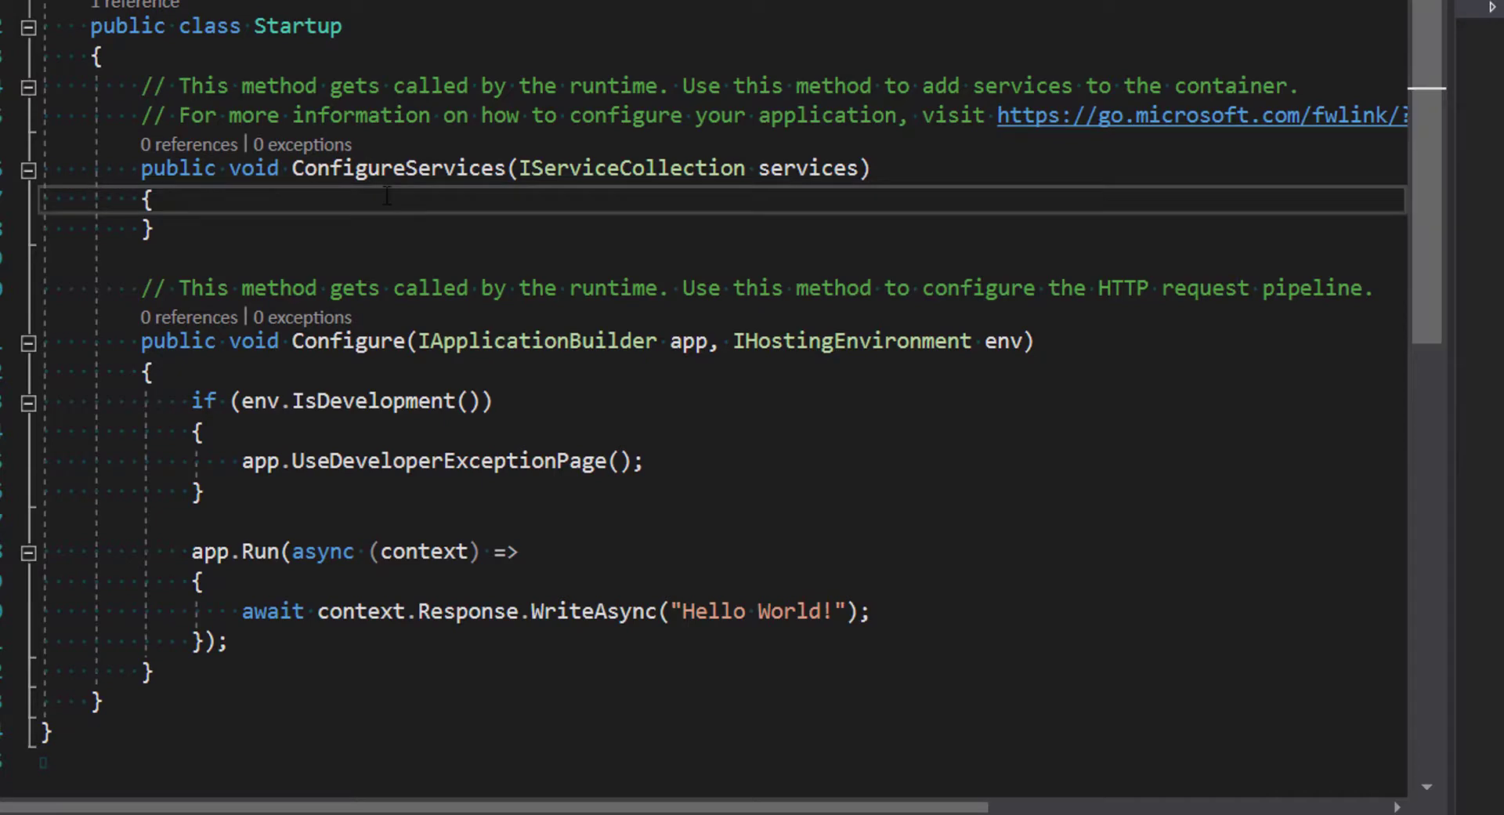
{"action": "type", "text": "services.AddMvc("}
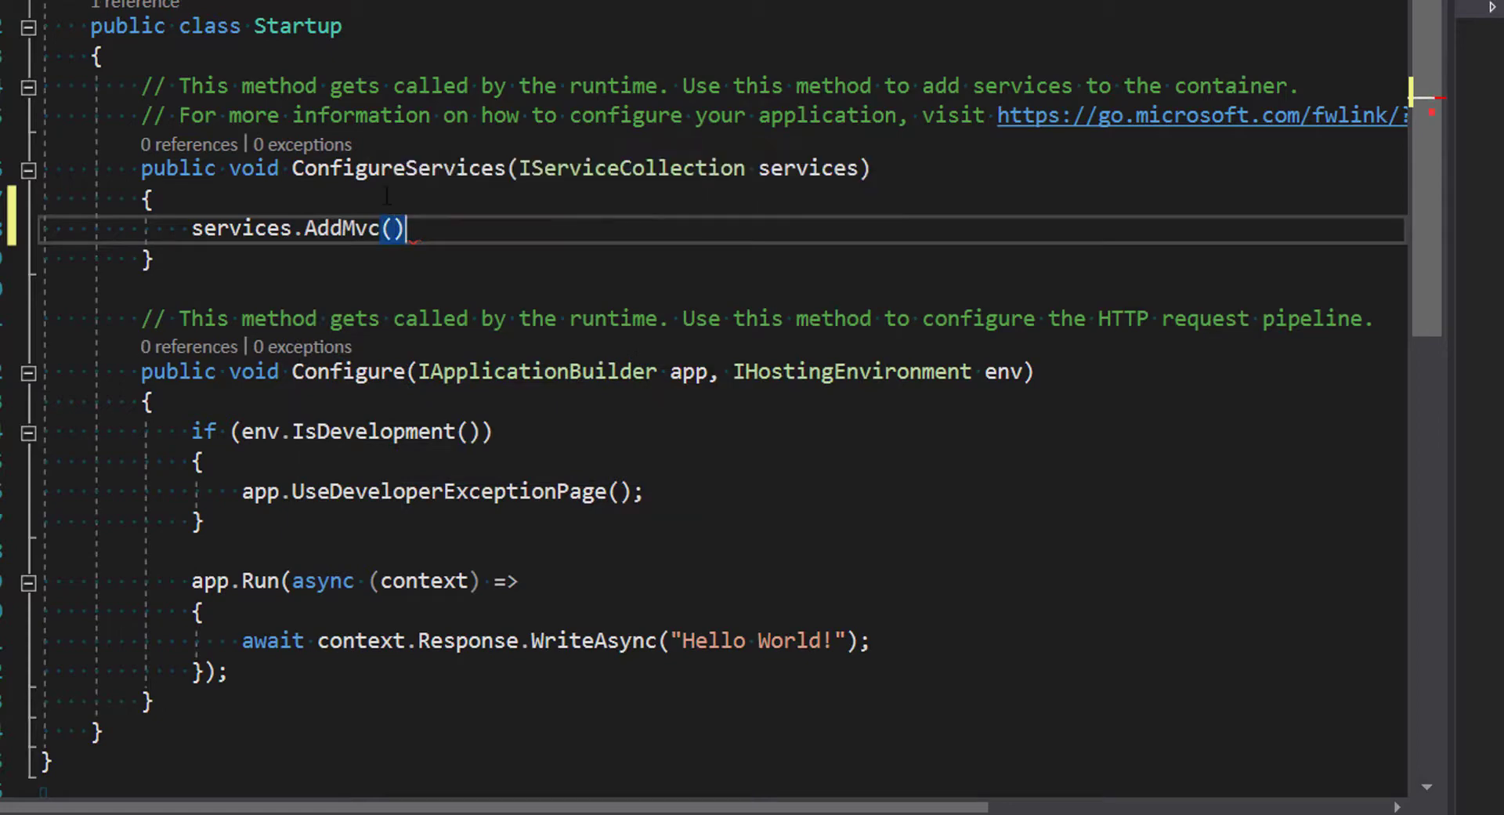
Step: Replace the Hello World app.Run block in Startup with app.UseMvc();
{"action": "scroll", "scroll_direction": "down", "scroll_amount": 3}
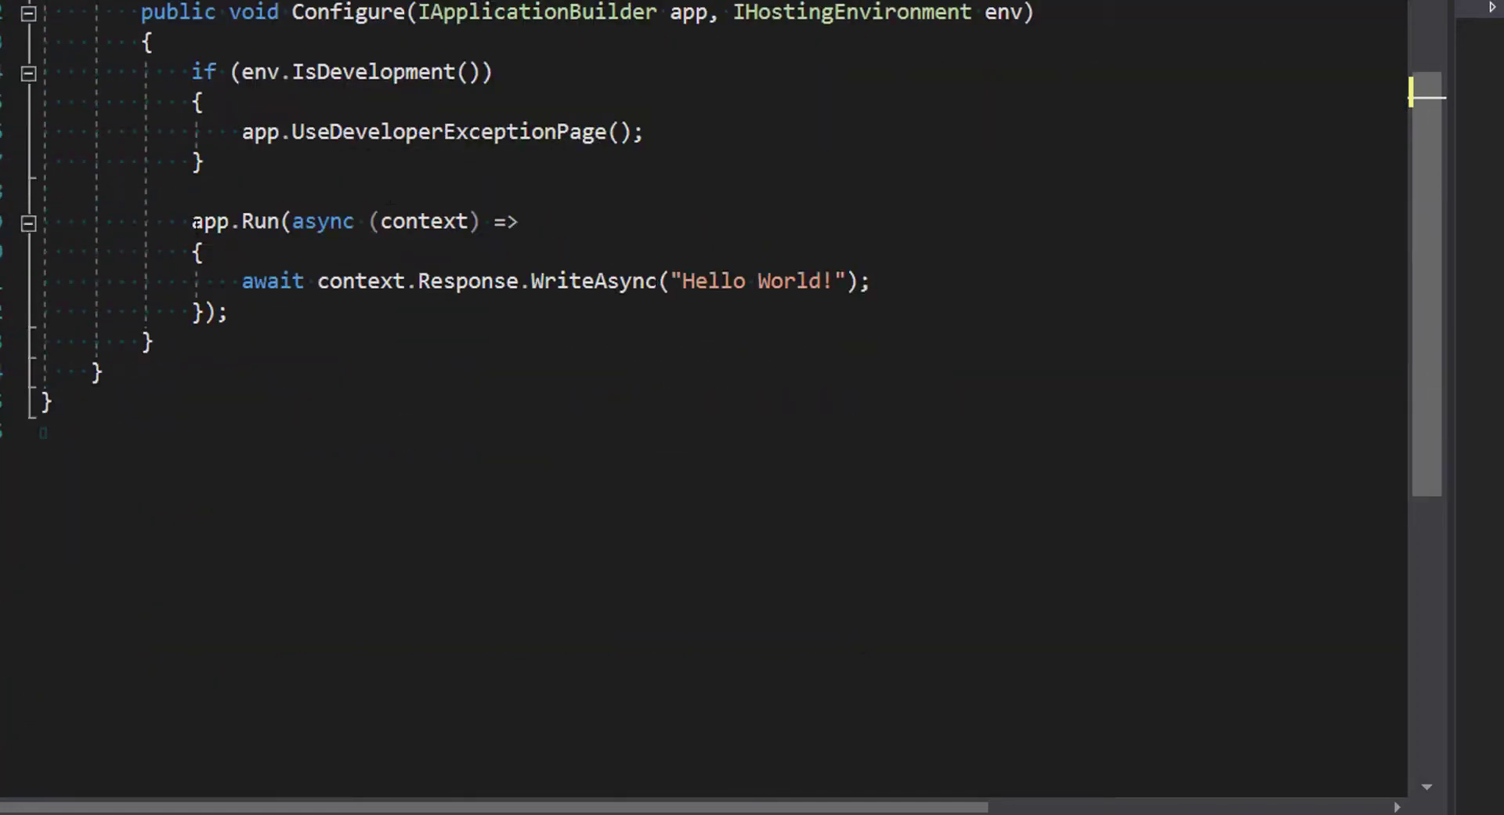
{"action": "left_click_drag", "start_coordinate": [192, 221], "coordinate": [231, 314]}
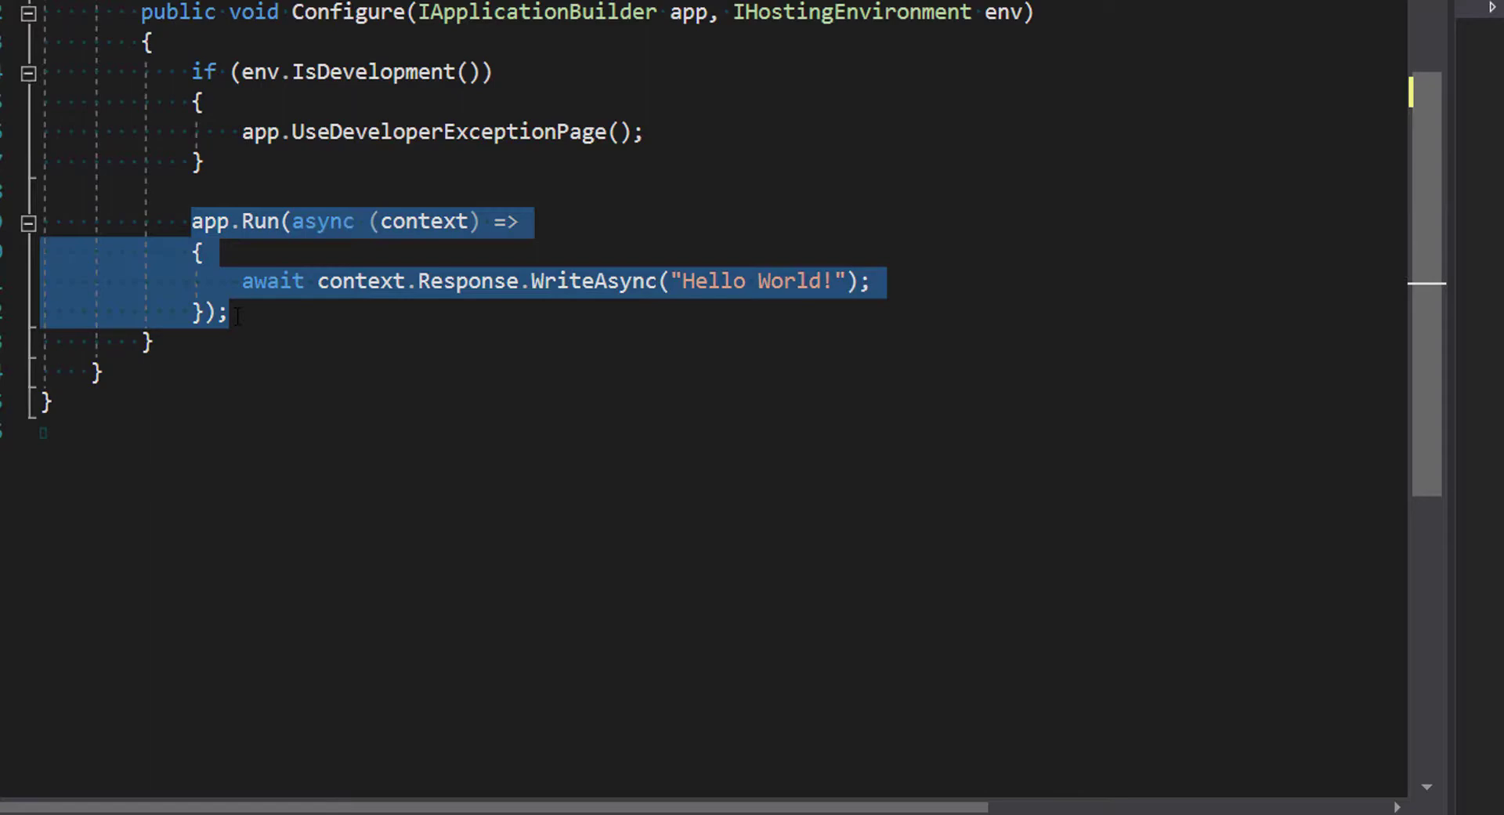
{"action": "type", "text": "app"}
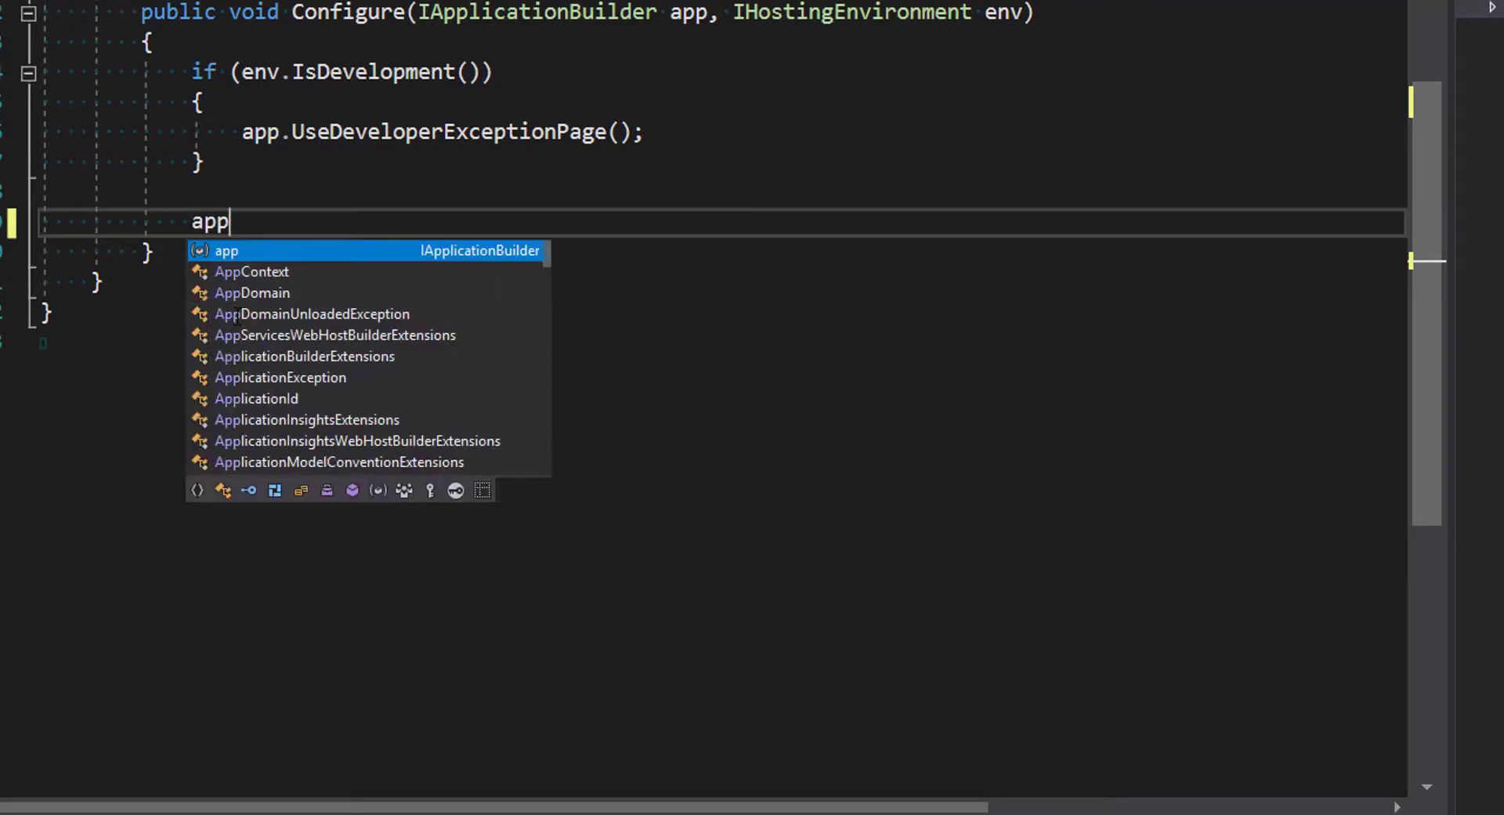
{"action": "type", "text": ".UseMN"}
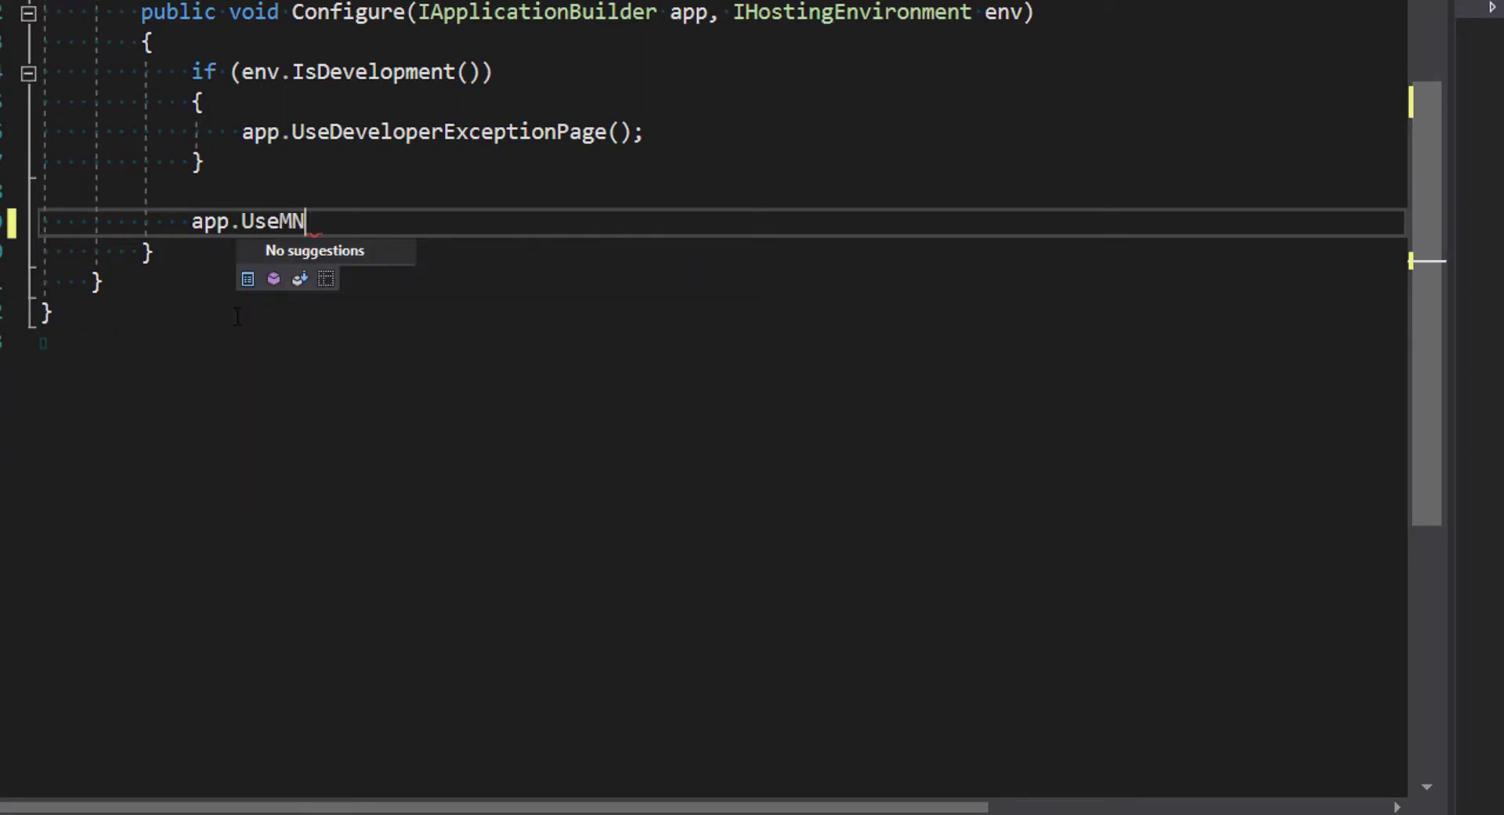
{"action": "type", "text": "vc("}
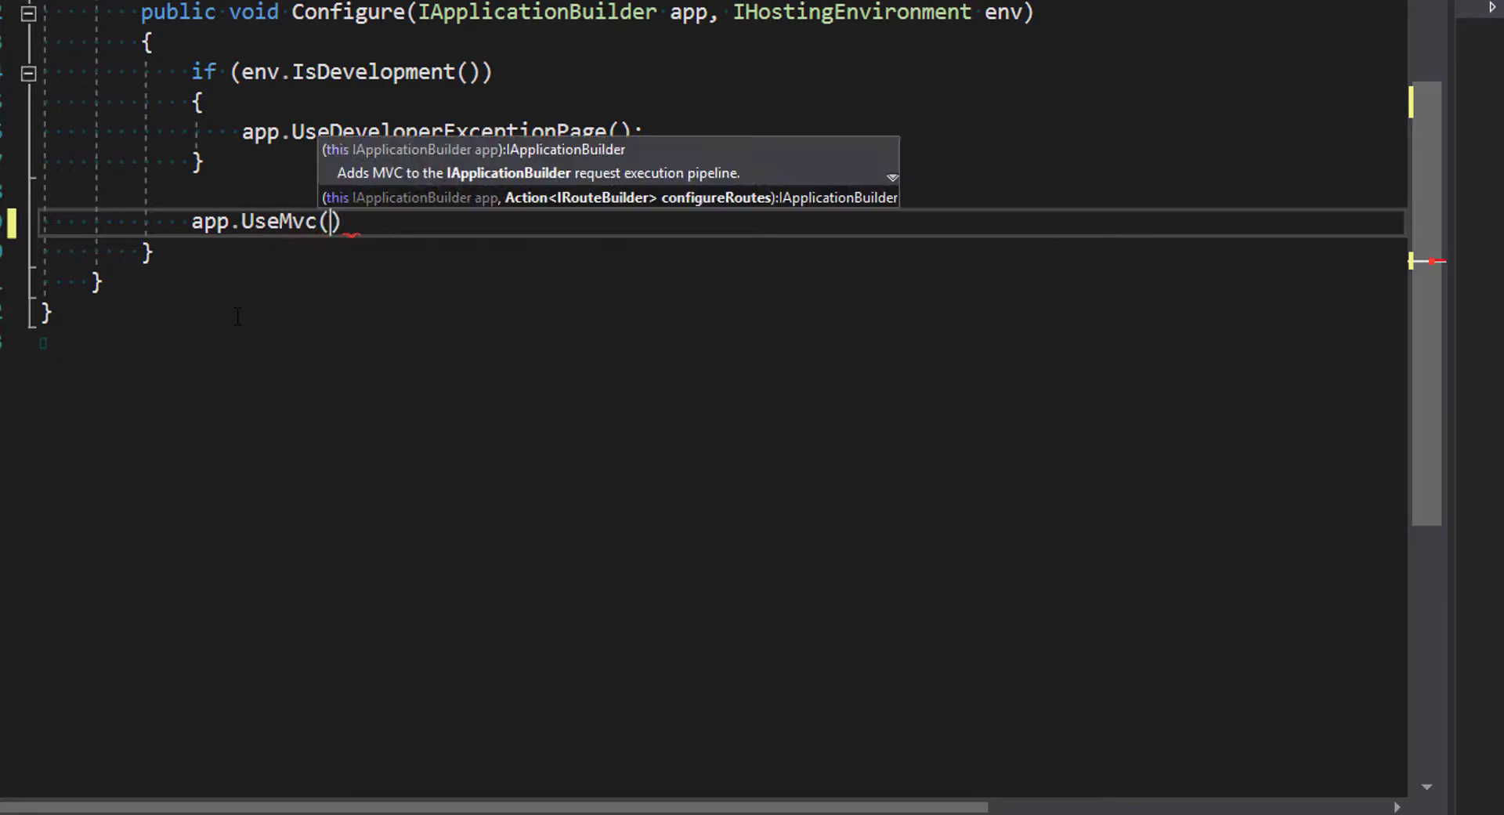
{"action": "type", "text": ";"}
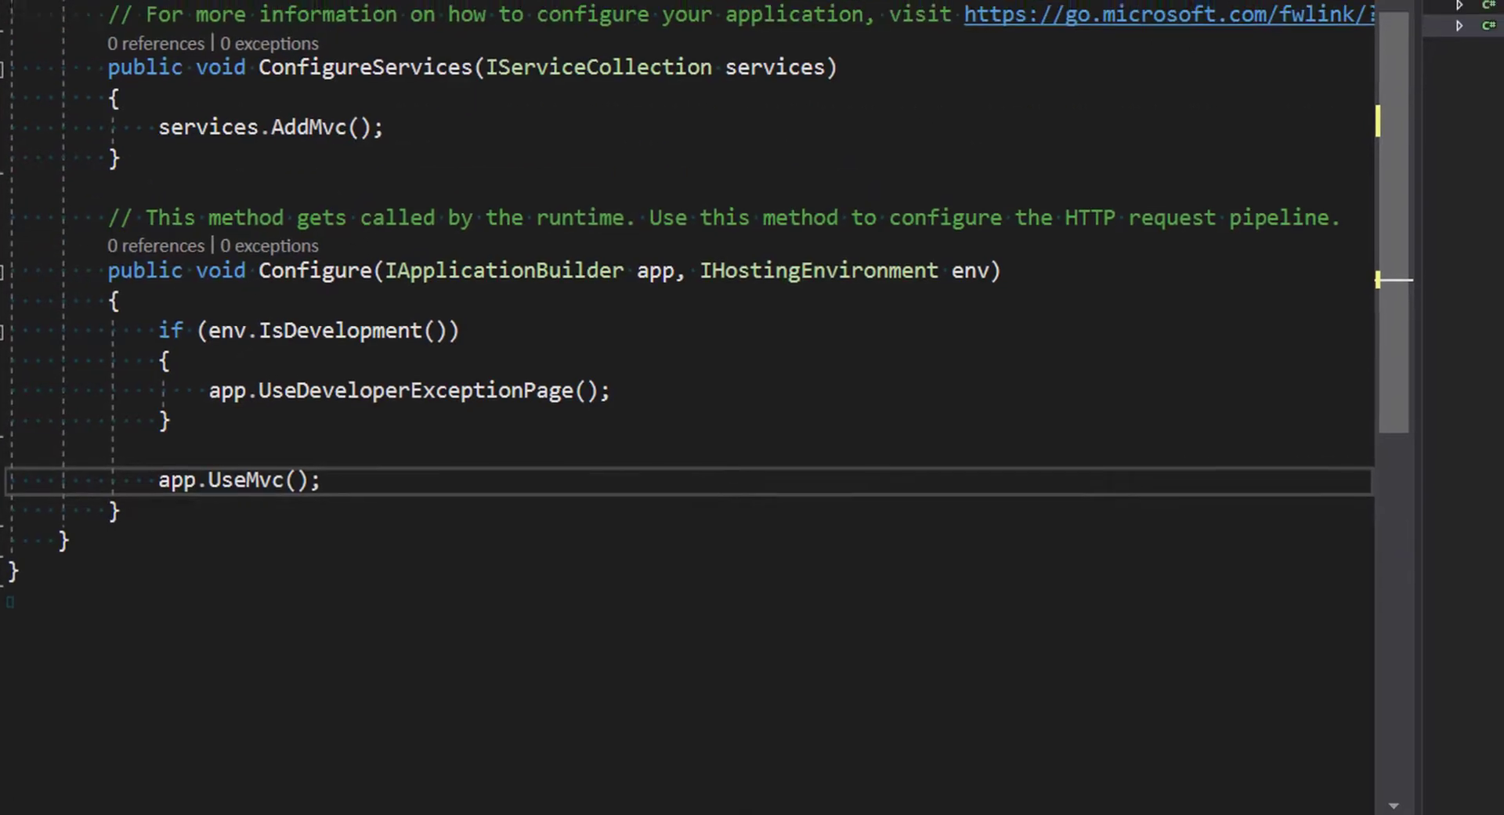
Step: Add a Controllers folder to DemoWebAPI and begin adding a controller inside it
{"action": "right_click", "coordinate": [937, 221]}
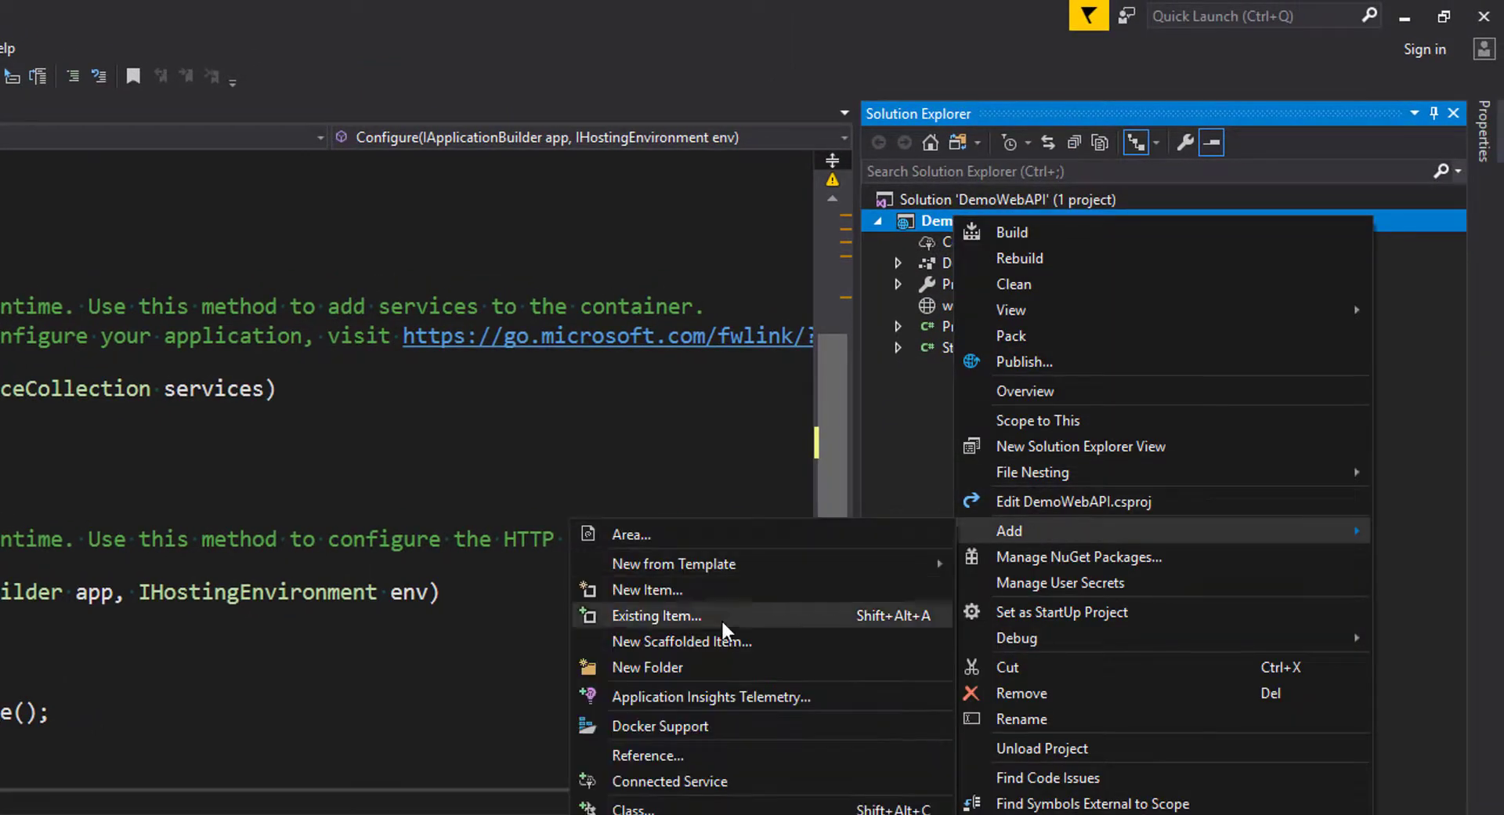
{"action": "left_click", "coordinate": [646, 666]}
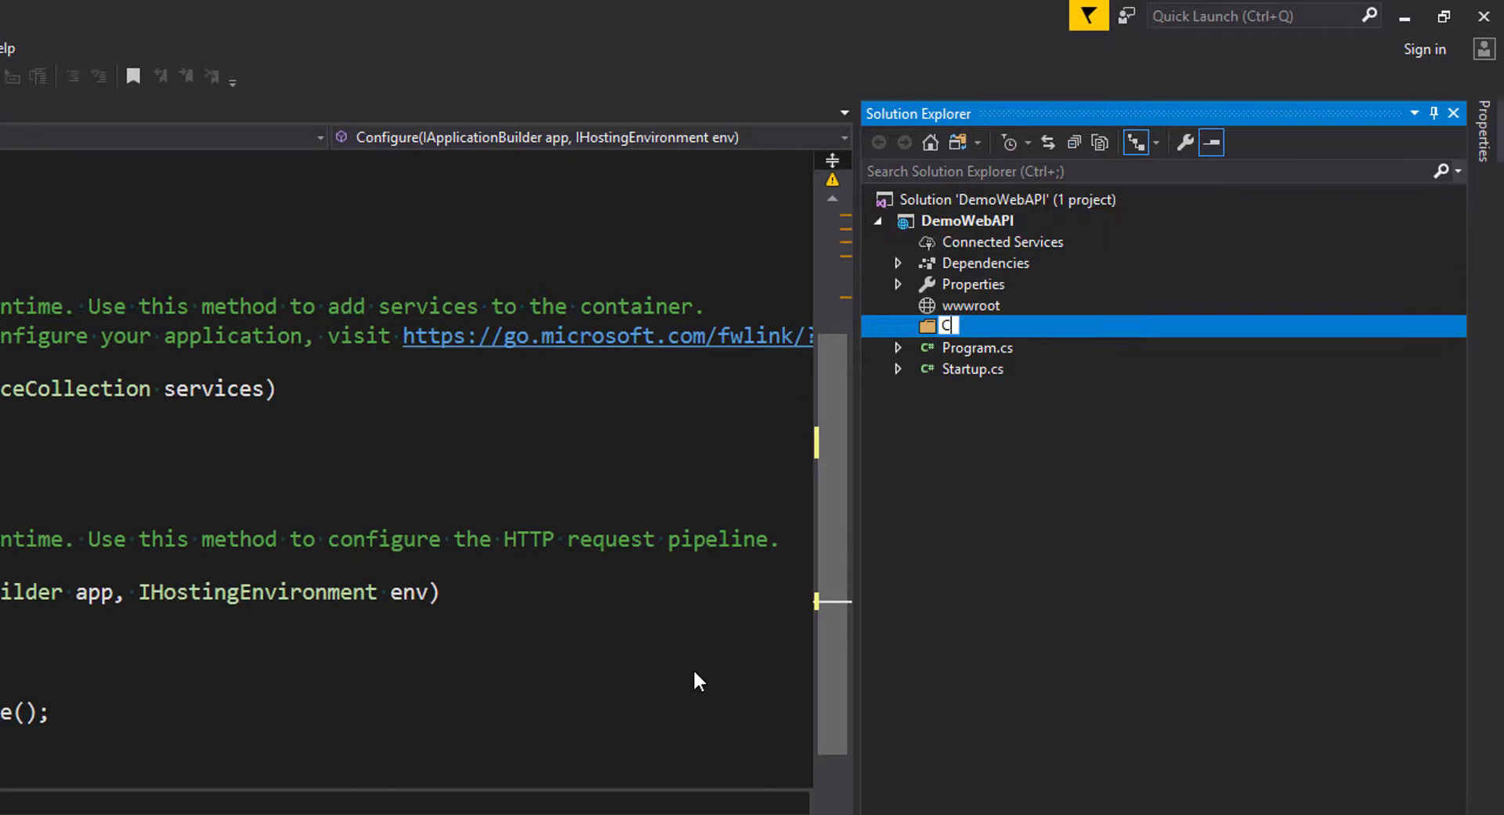
{"action": "type", "text": "Controllers"}
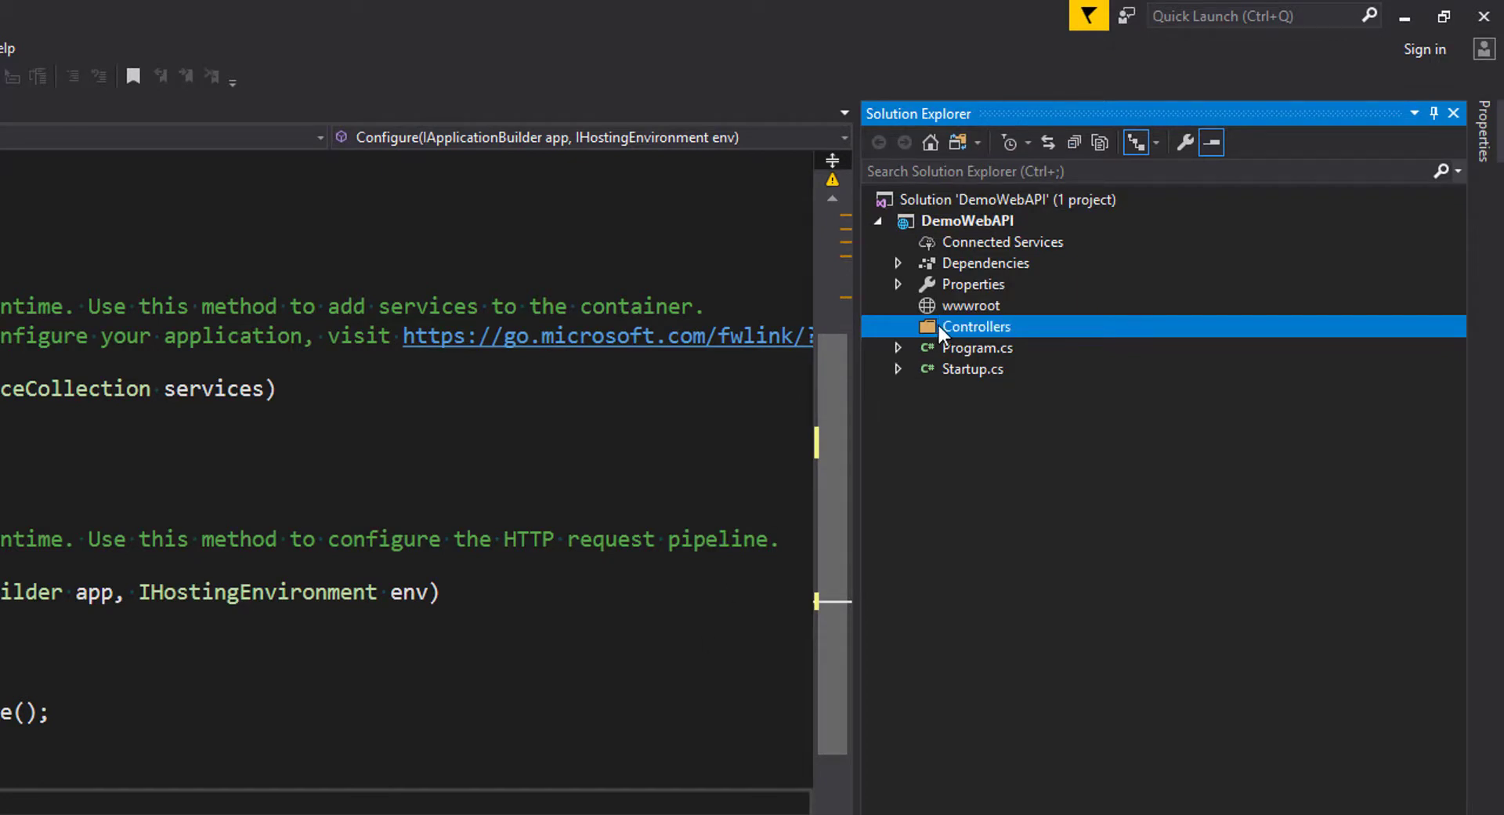
{"action": "right_click", "coordinate": [975, 326]}
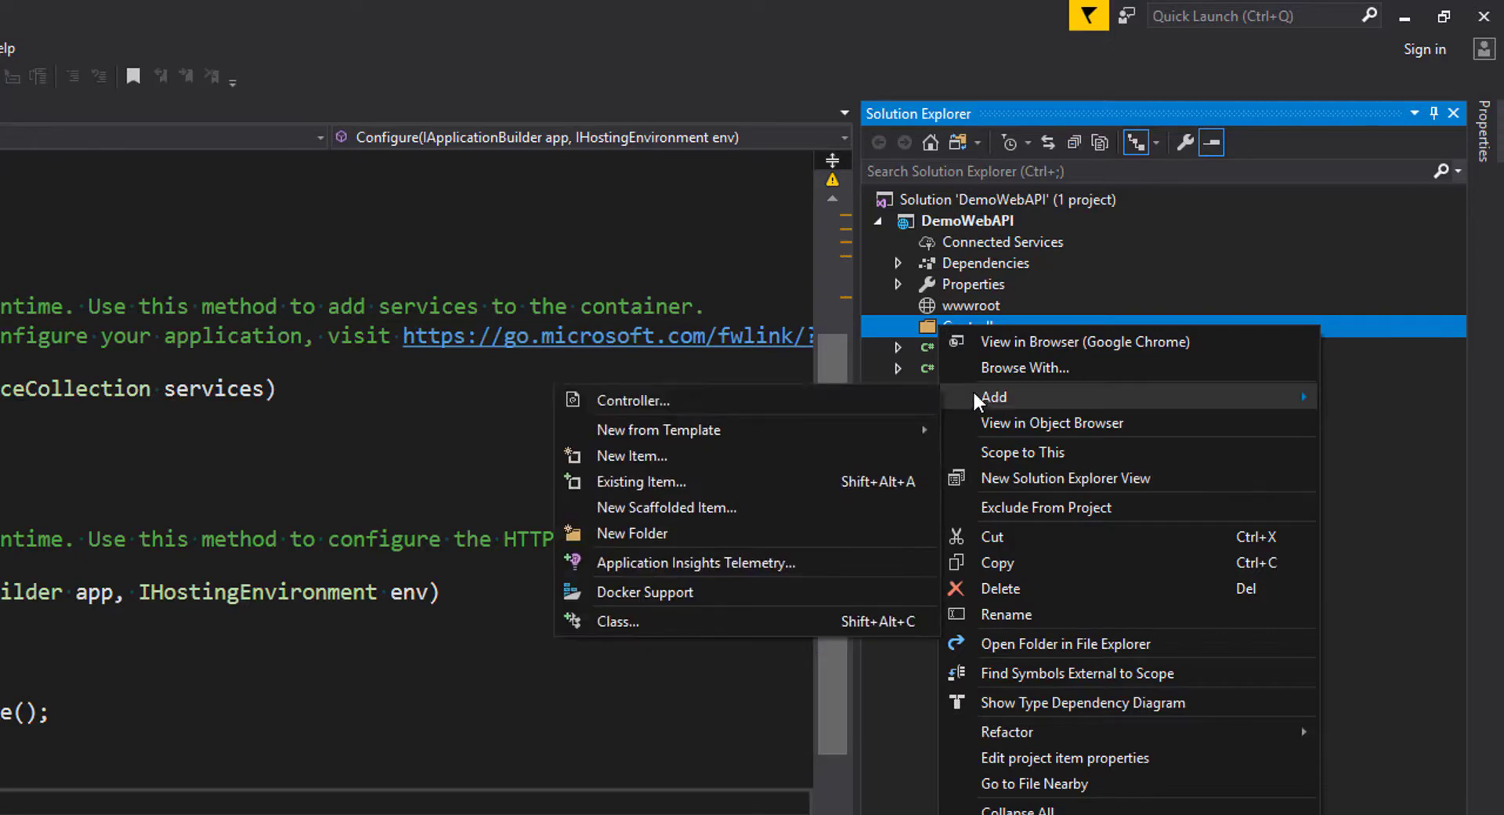
{"action": "left_click", "coordinate": [633, 400]}
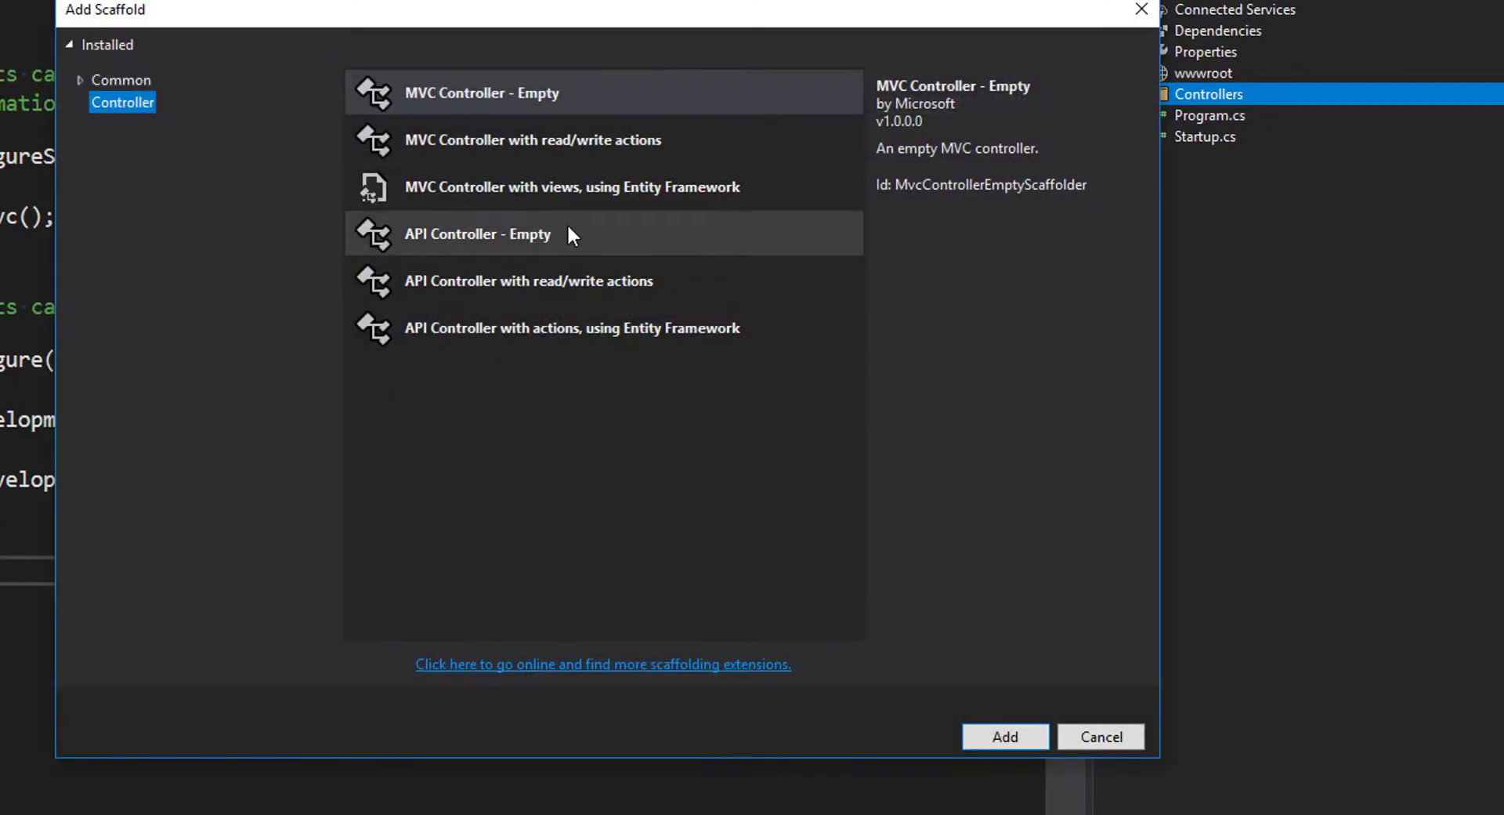
Step: Scaffold an empty API controller named PingController in the Controllers folder
{"action": "left_click", "coordinate": [1004, 736]}
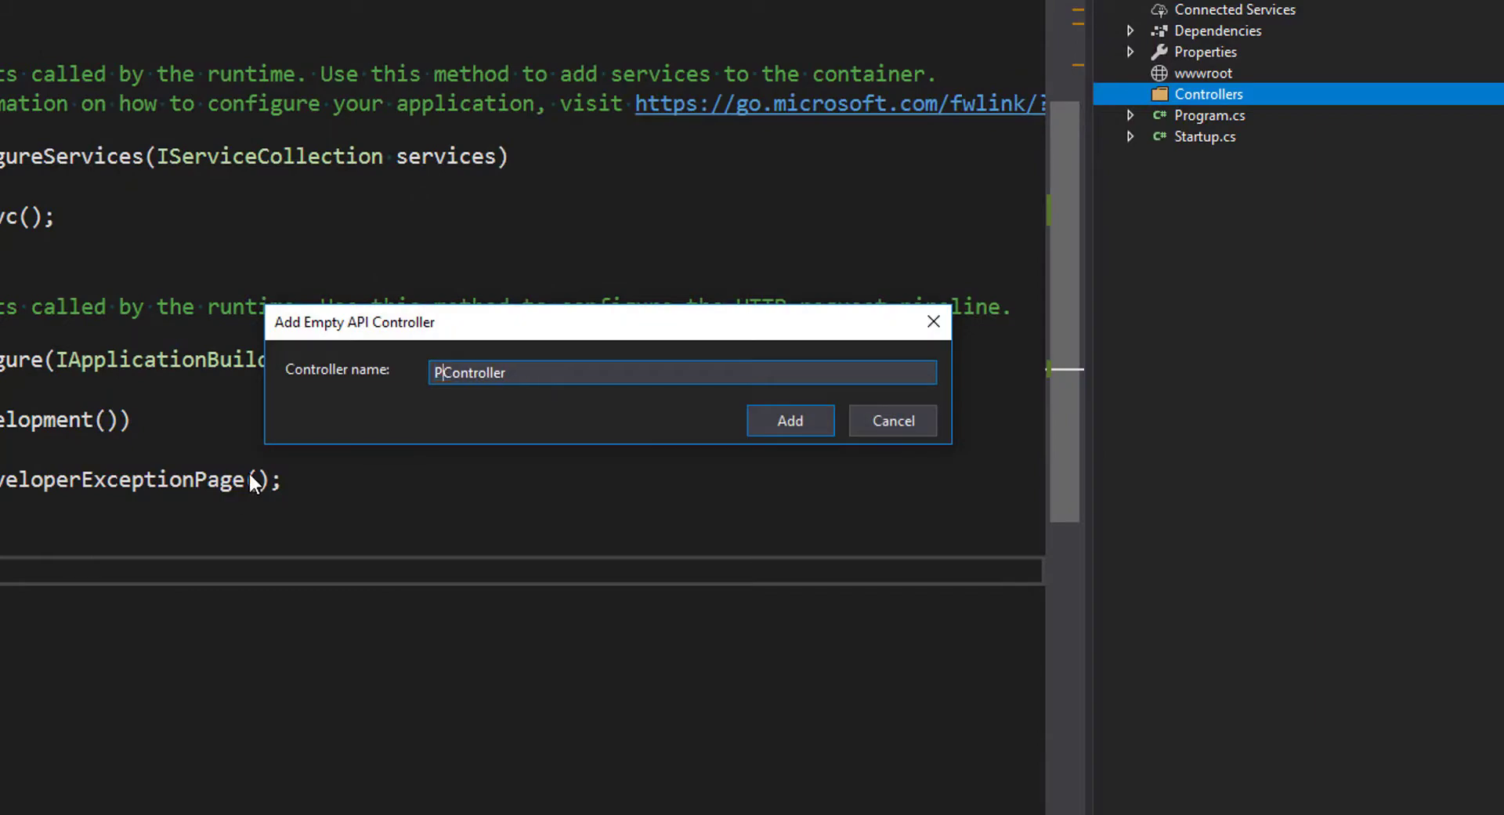
{"action": "left_click", "coordinate": [789, 421]}
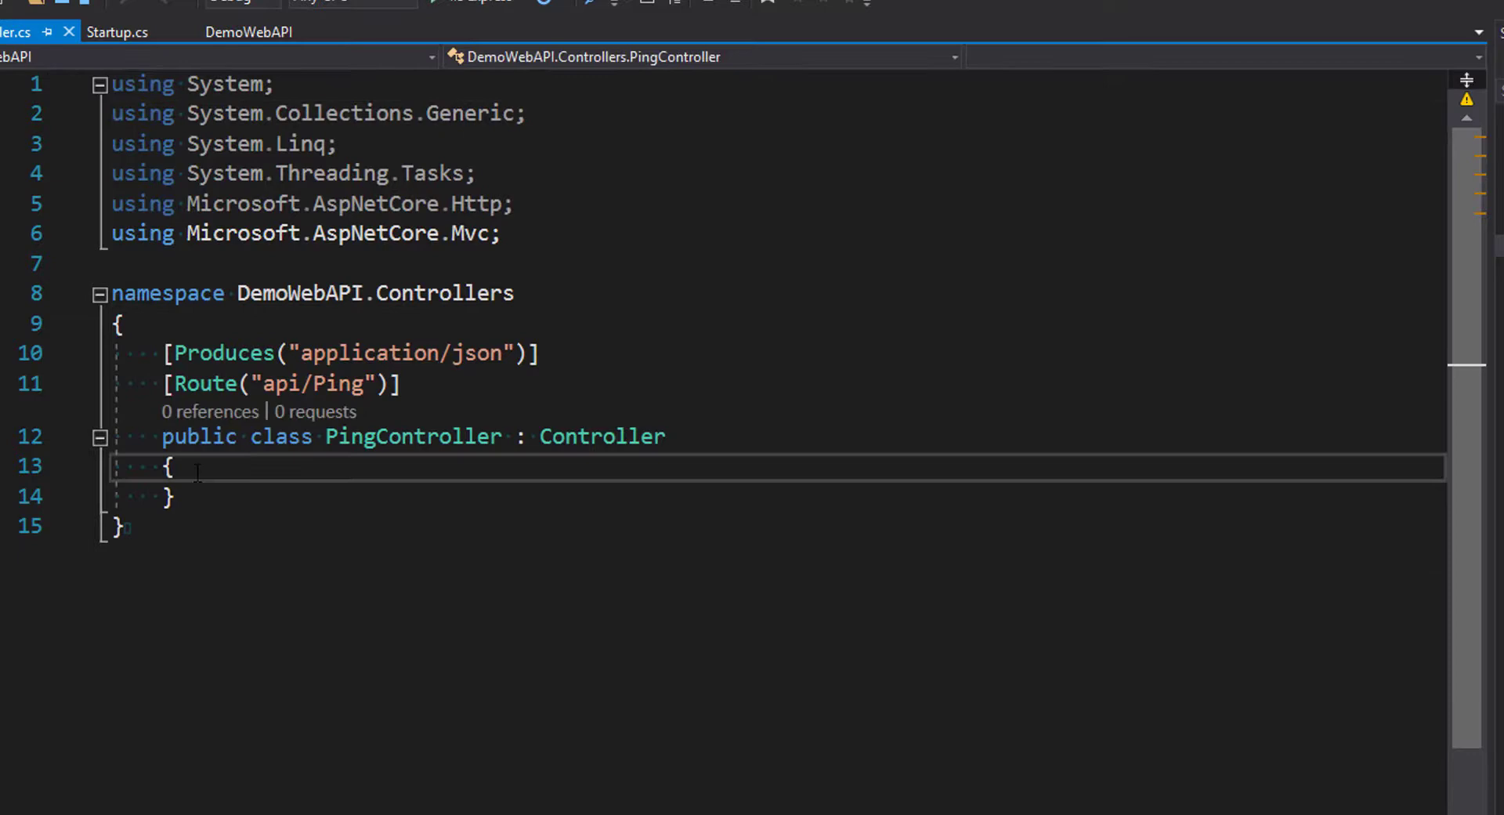
Step: Write a [HttpGet] public IActionResult Ping() action returning Ok("Pong")
{"action": "type", "text": "public IActionResult"}
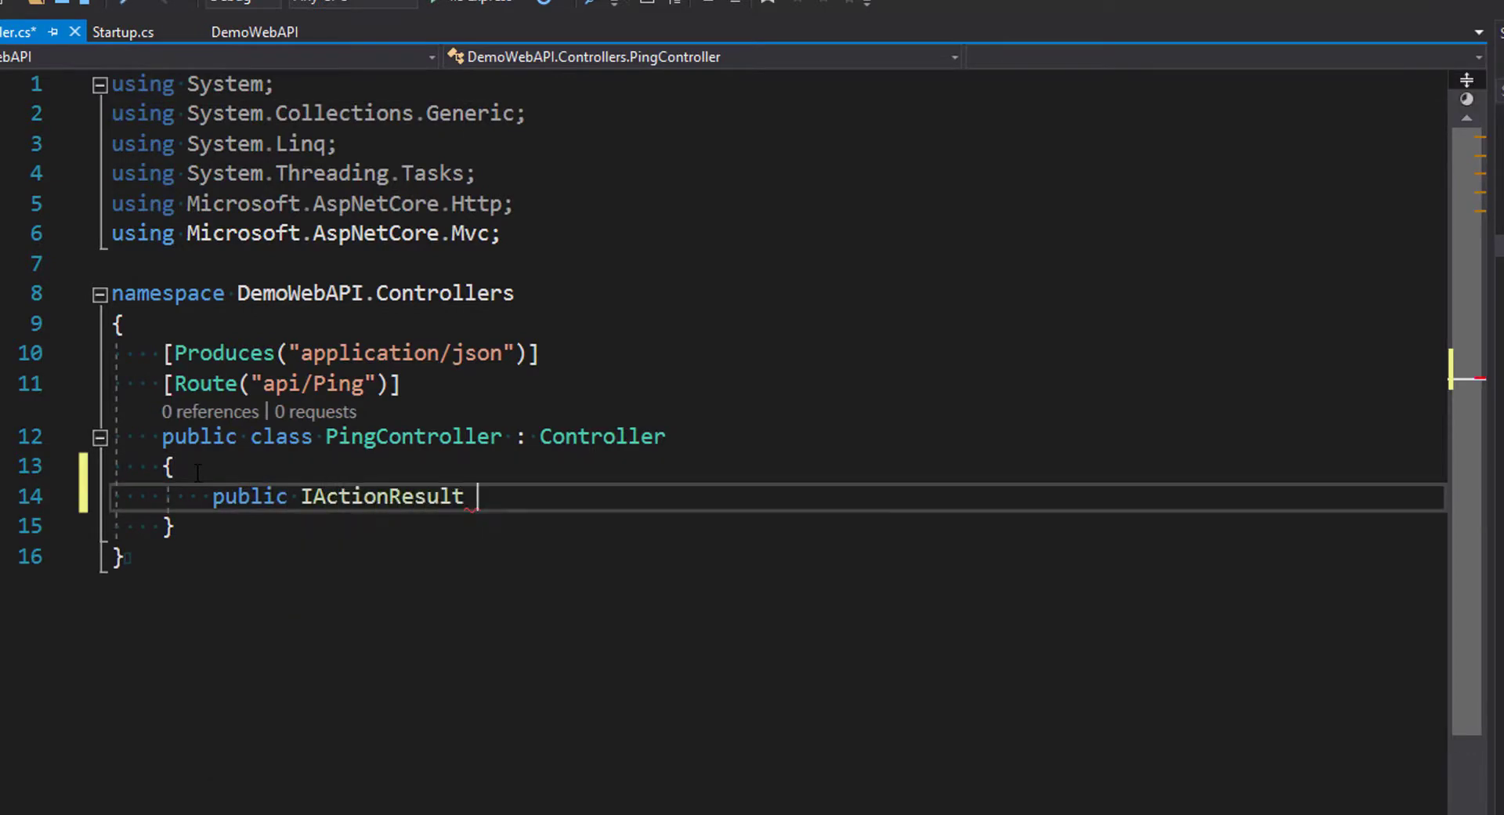
{"action": "type", "text": "Ping()"}
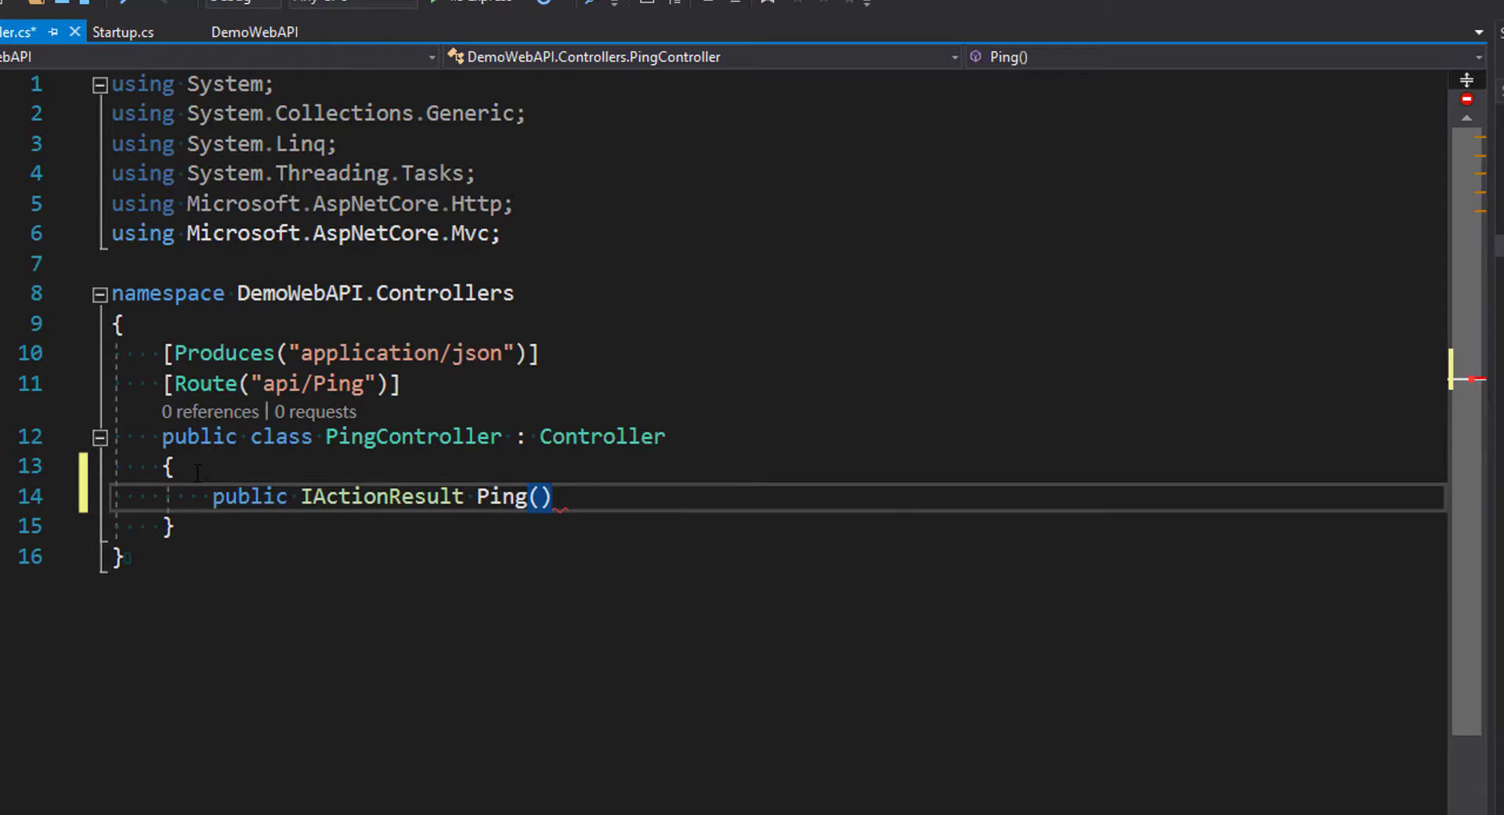
{"action": "type", "text": "return O"}
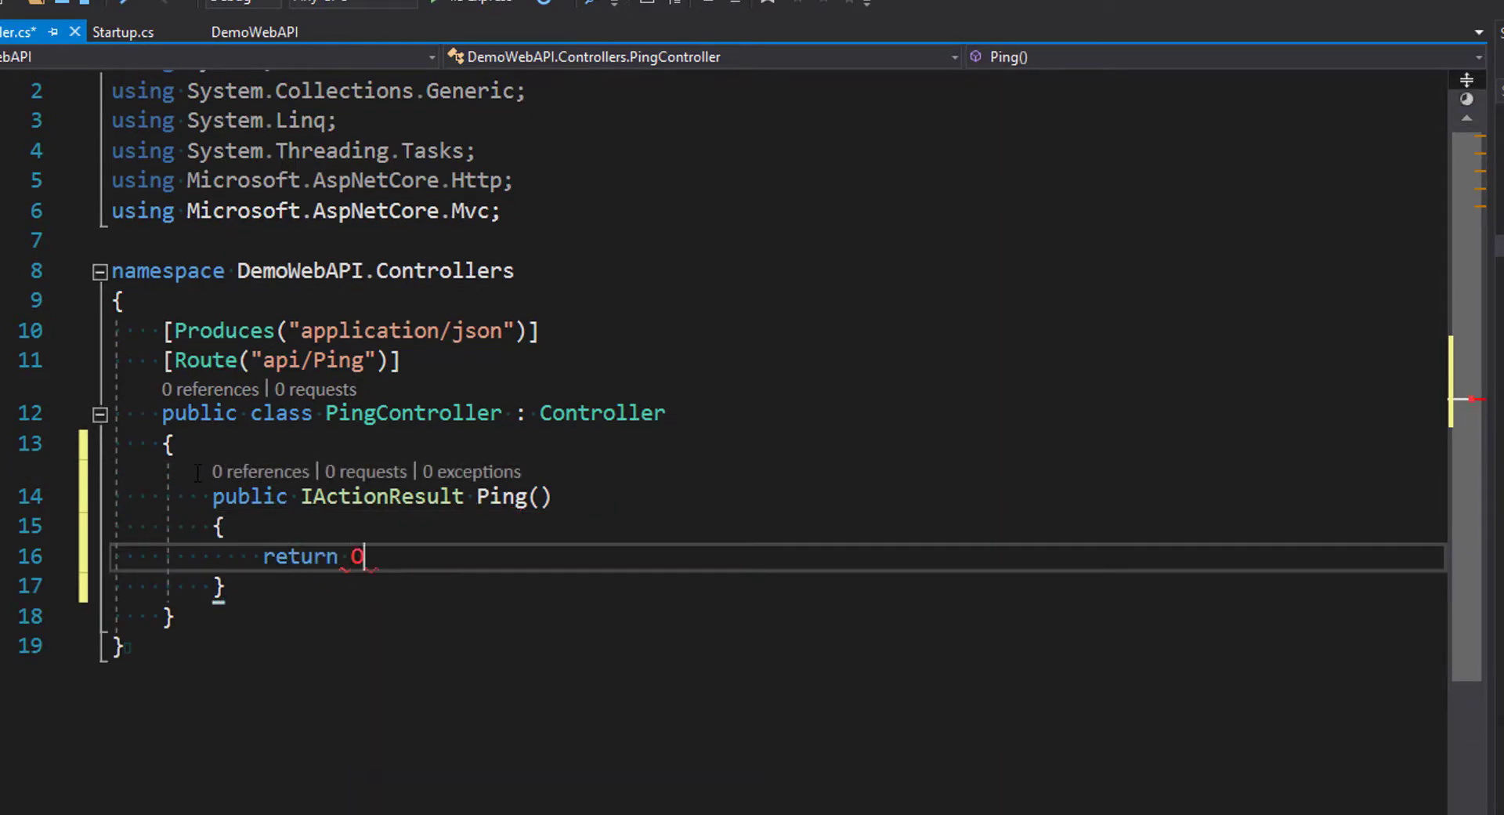
{"action": "type", "text": "k(\"\")"}
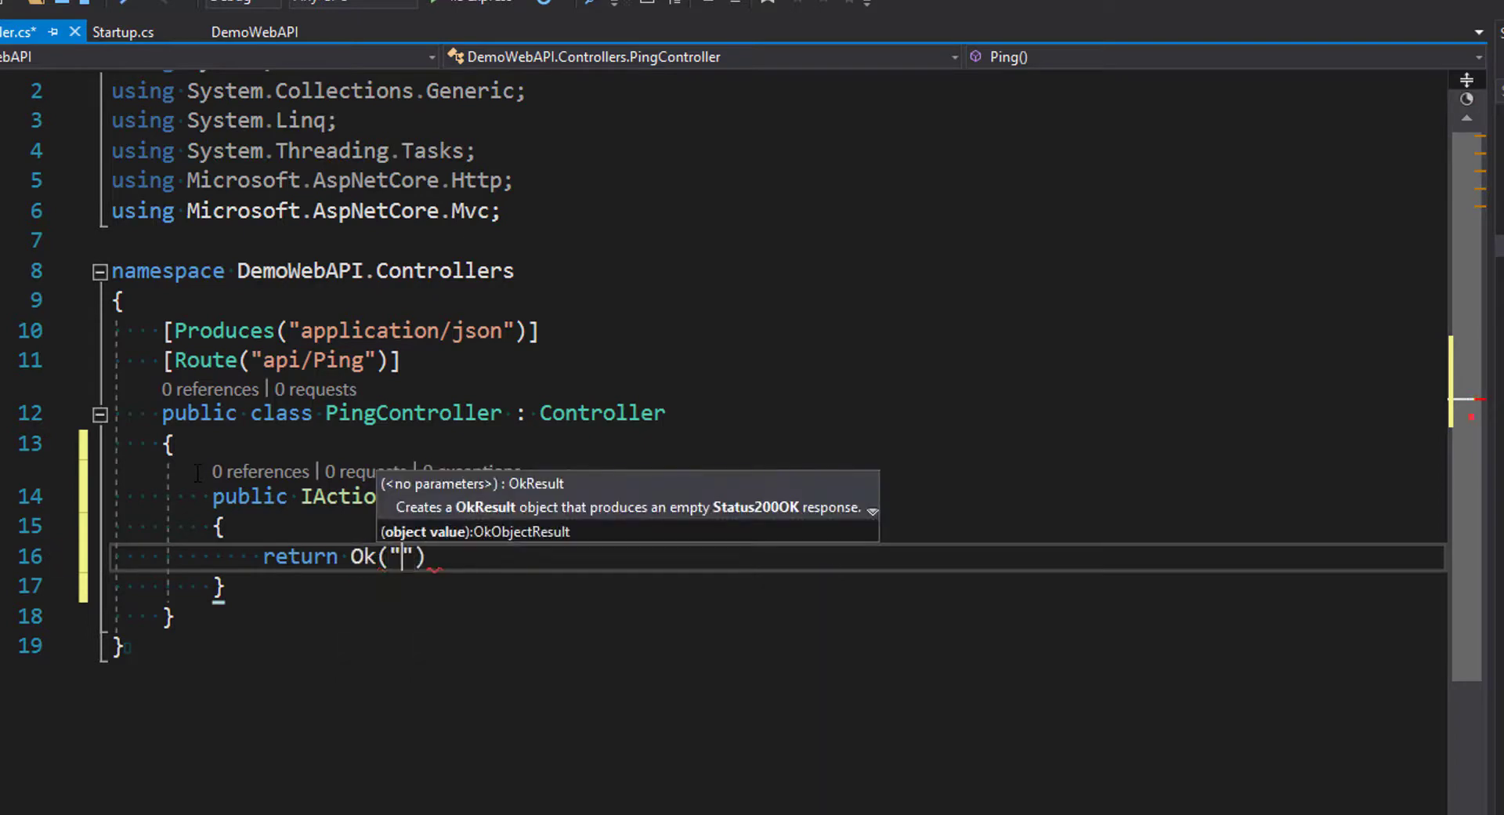
{"action": "type", "text": "Po"}
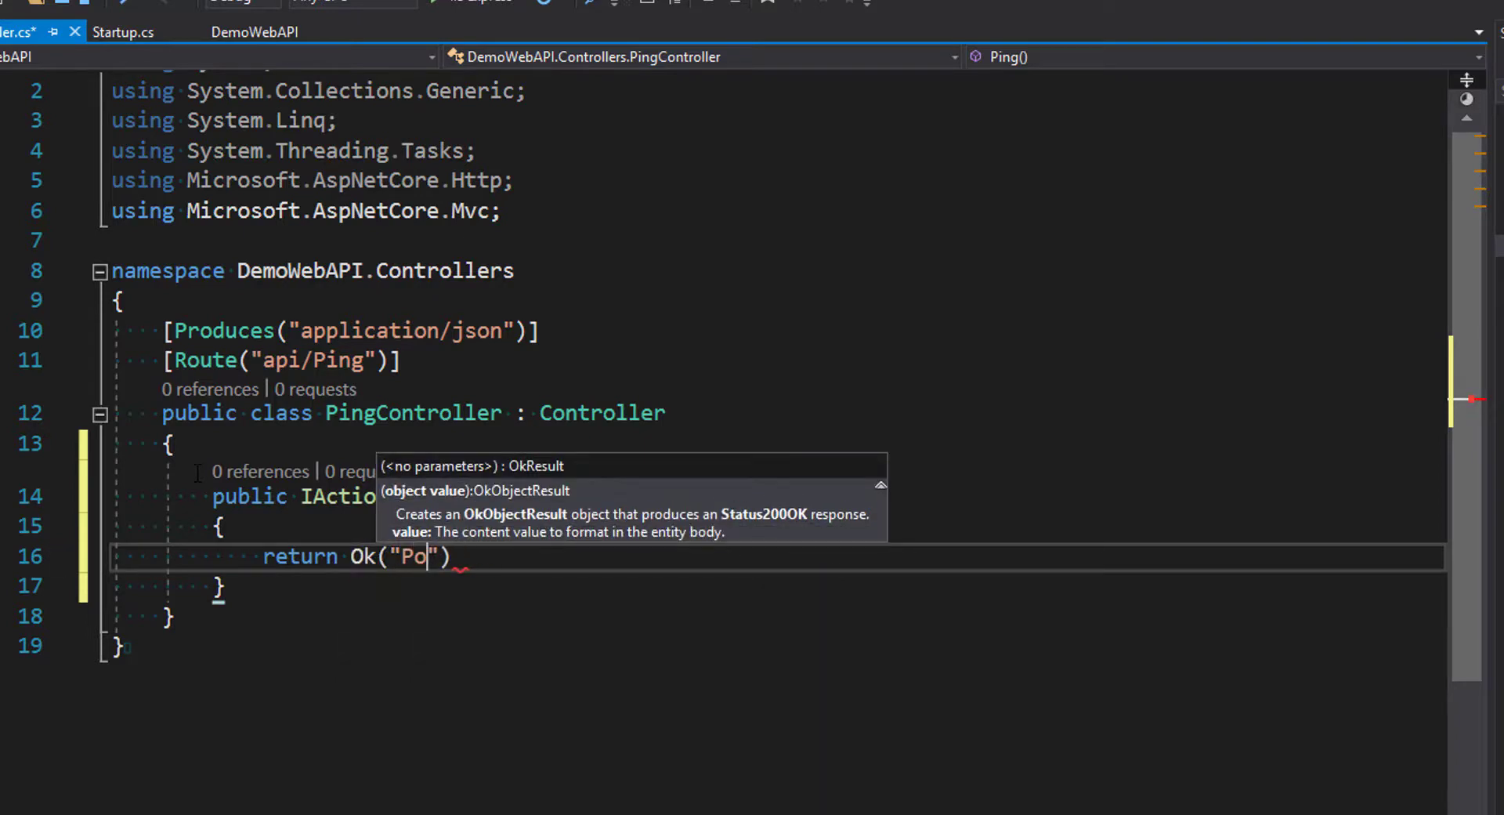
{"action": "type", "text": "ng\");"}
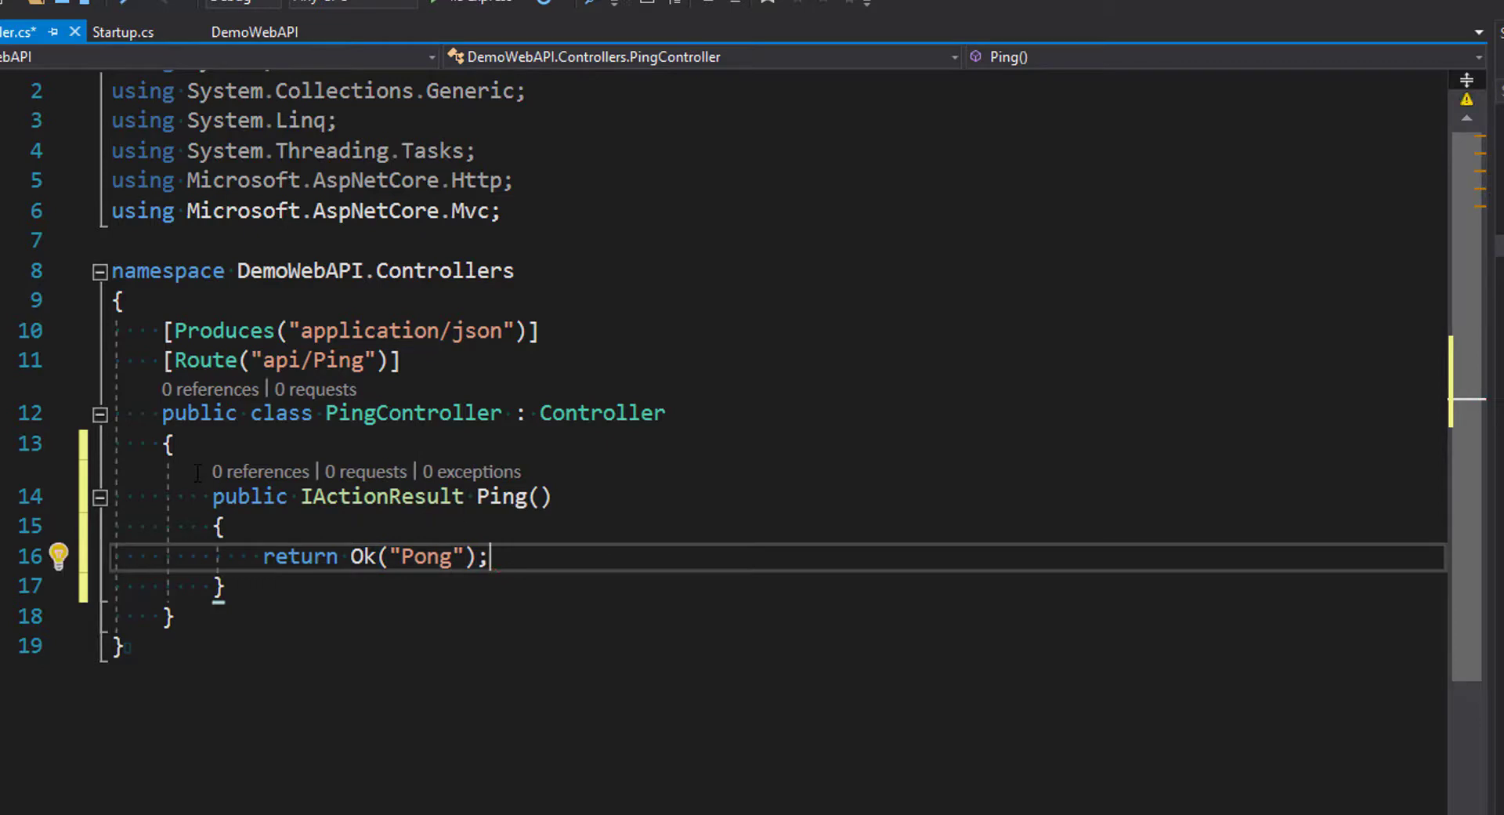
{"action": "type", "text": "[HttpGet"}
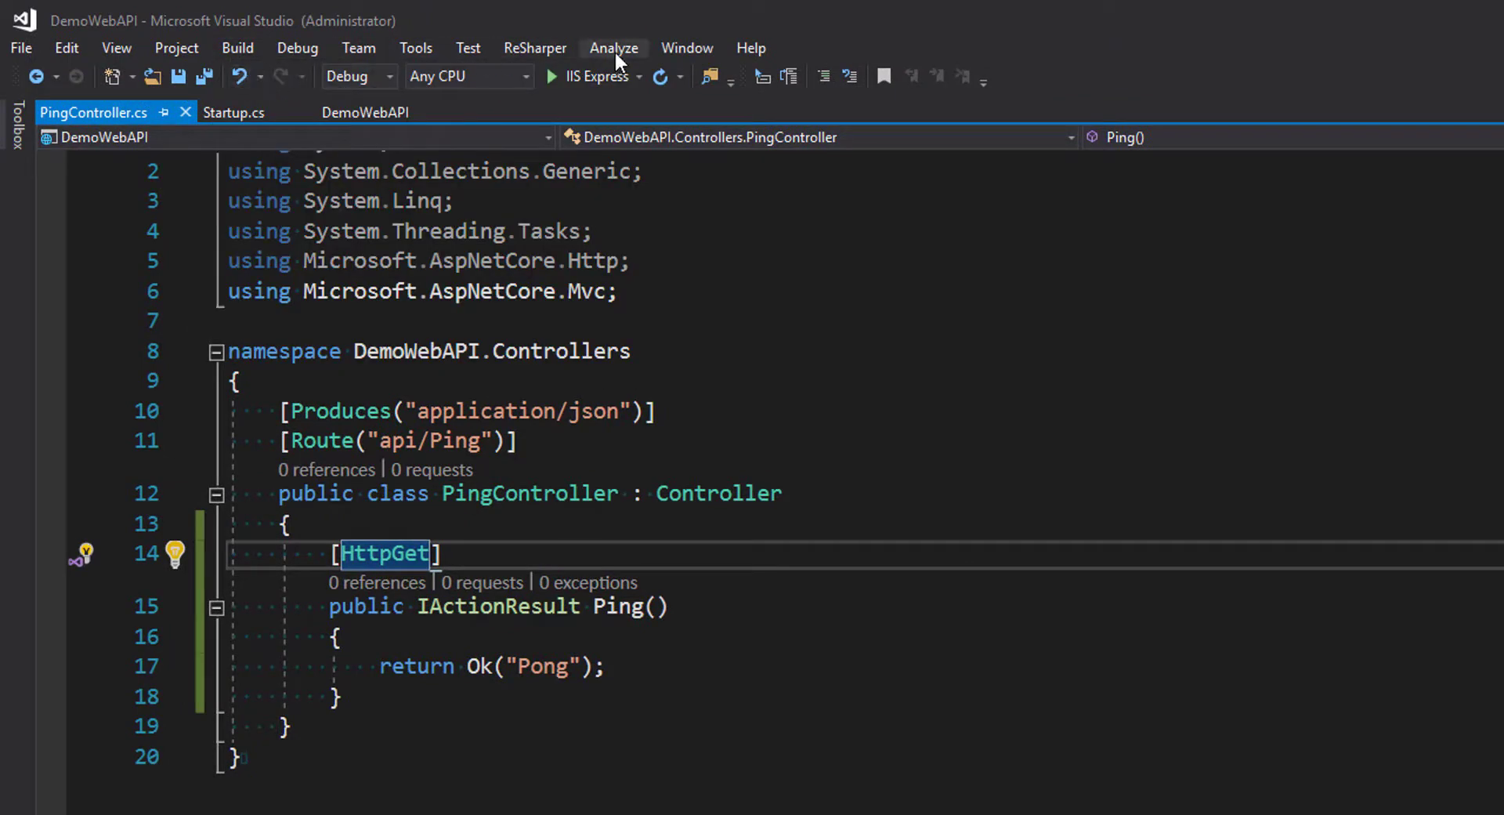
Step: Switch the launch profile from IIS Express to DemoWebAPI and run it
{"action": "left_click", "coordinate": [637, 76]}
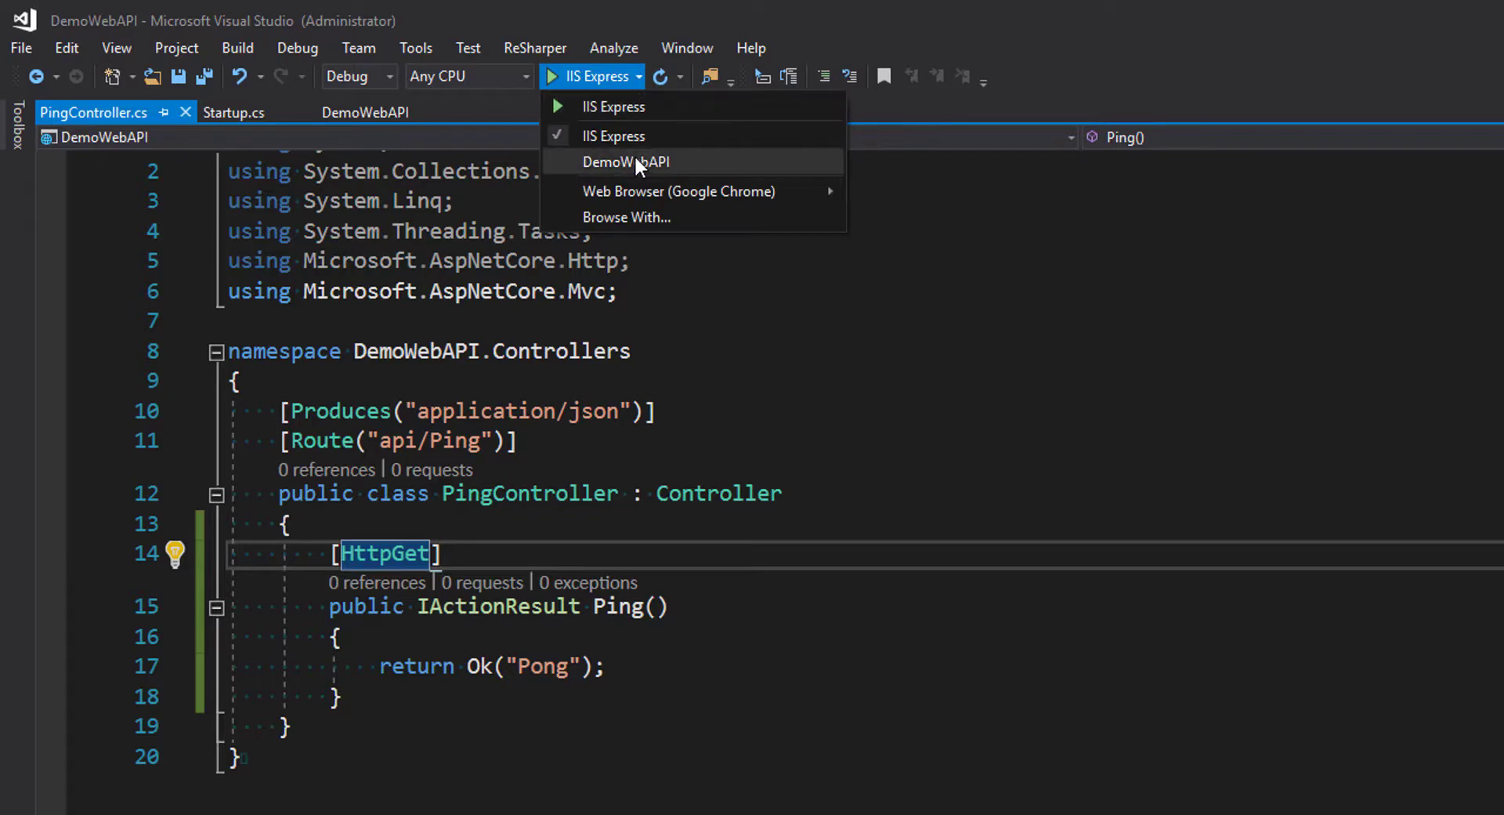
{"action": "left_click", "coordinate": [624, 161]}
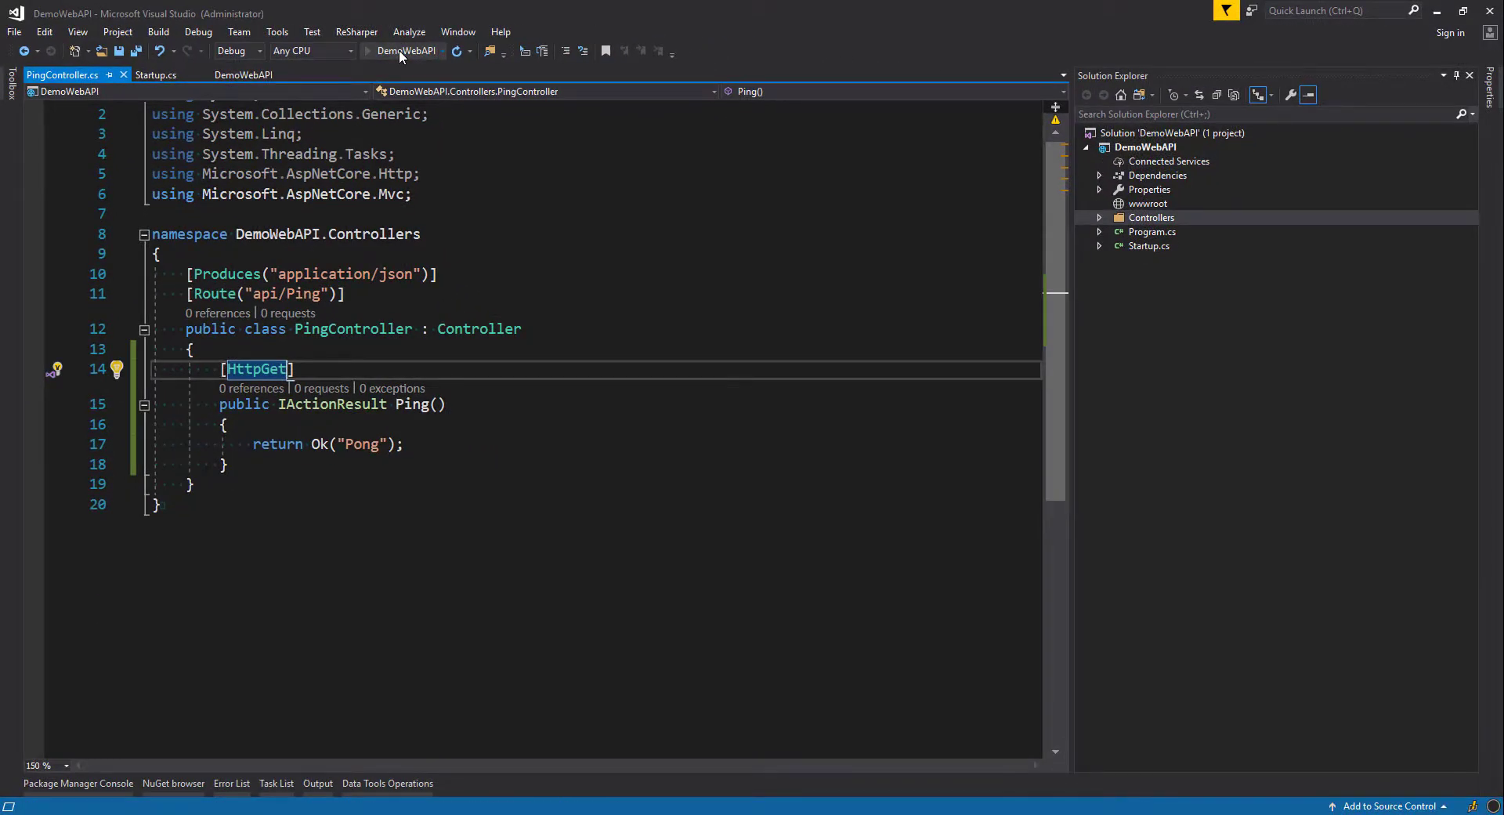
{"action": "left_click", "coordinate": [368, 51]}
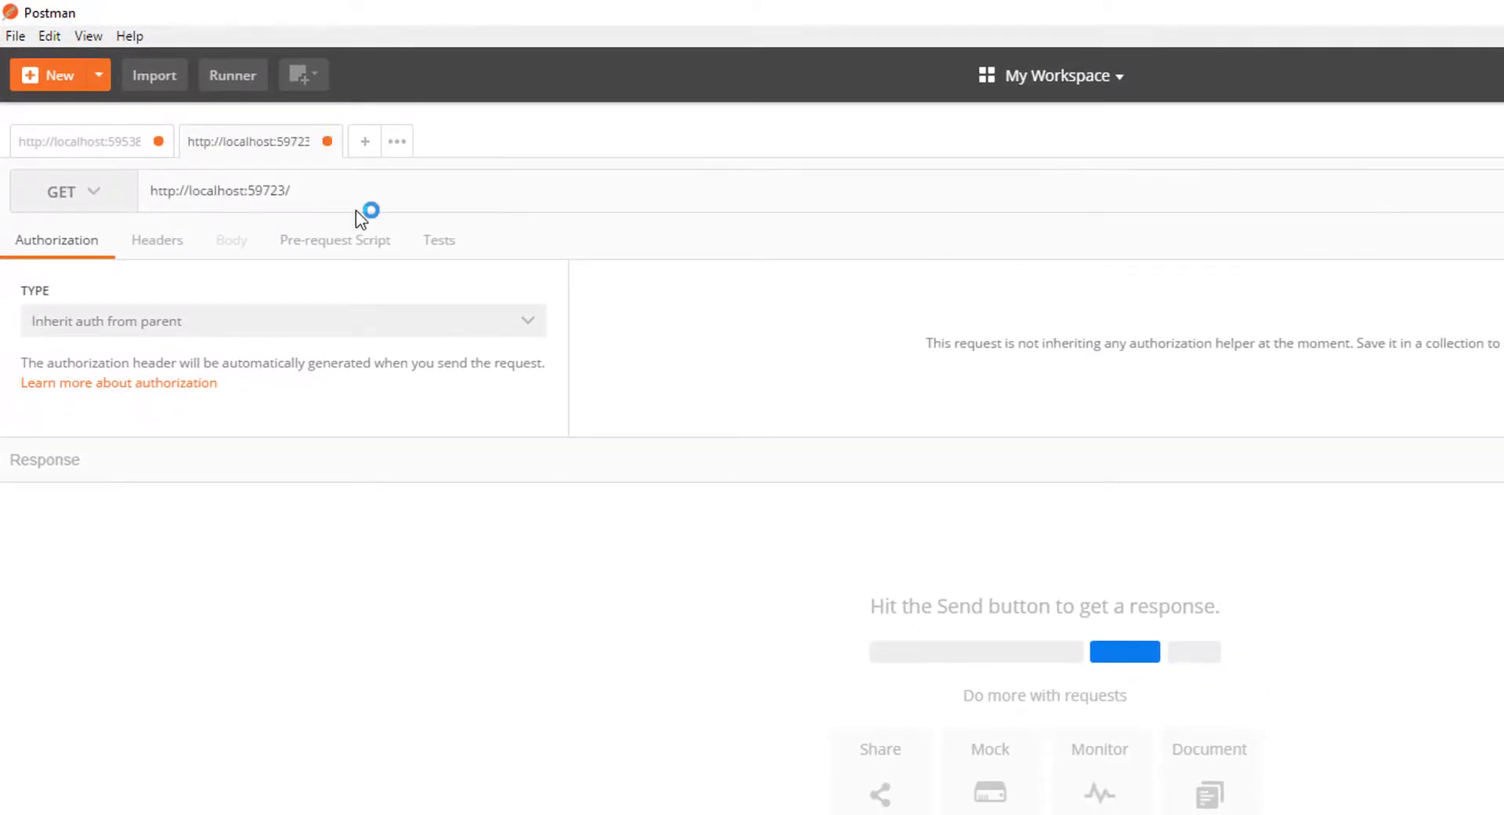
Step: Send a GET to localhost:59723/api/ping in Postman, getting 200 OK
{"action": "type", "text": "api/ping"}
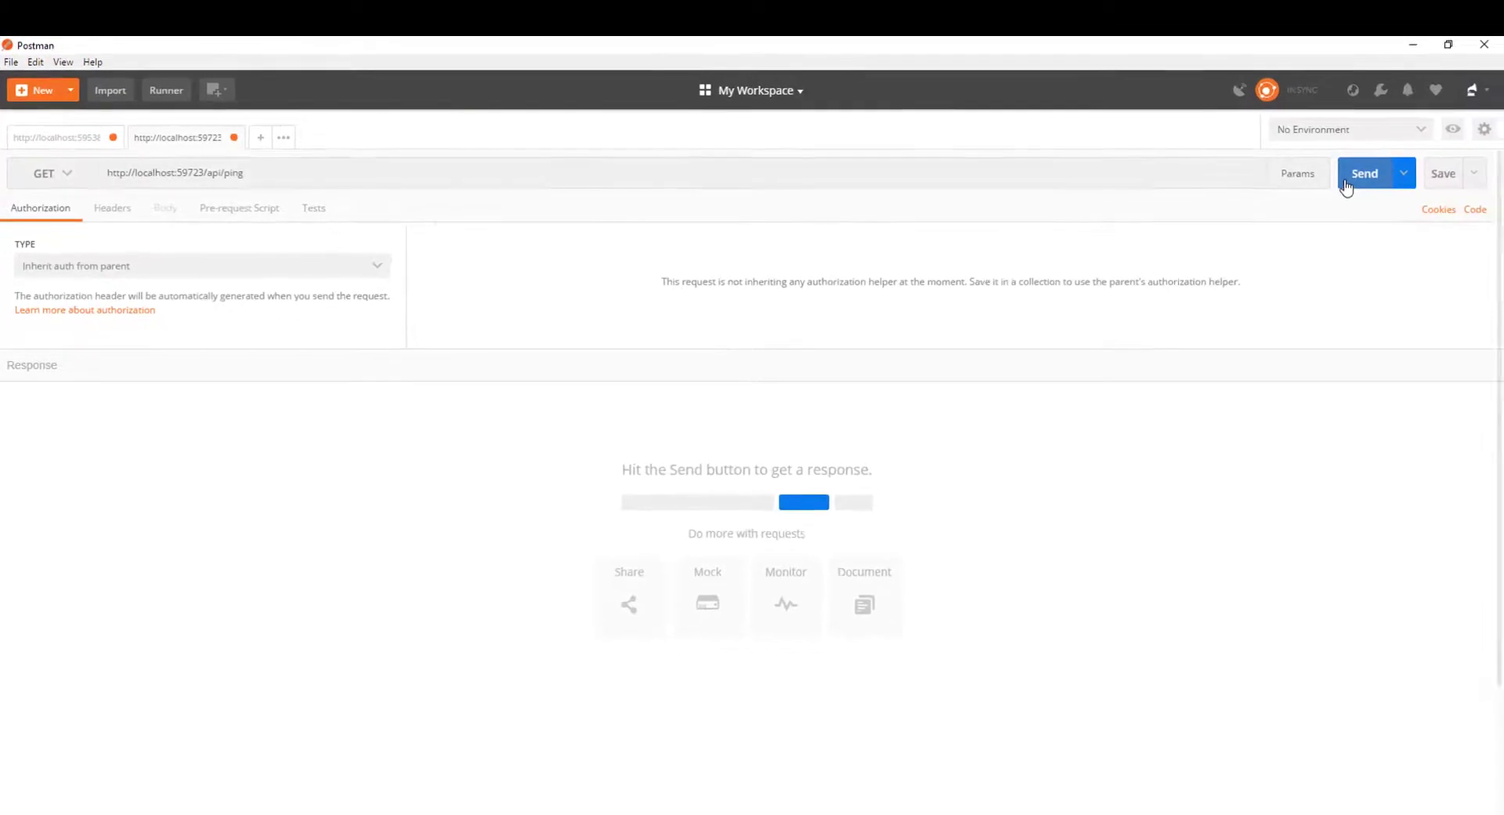
{"action": "left_click", "coordinate": [1363, 174]}
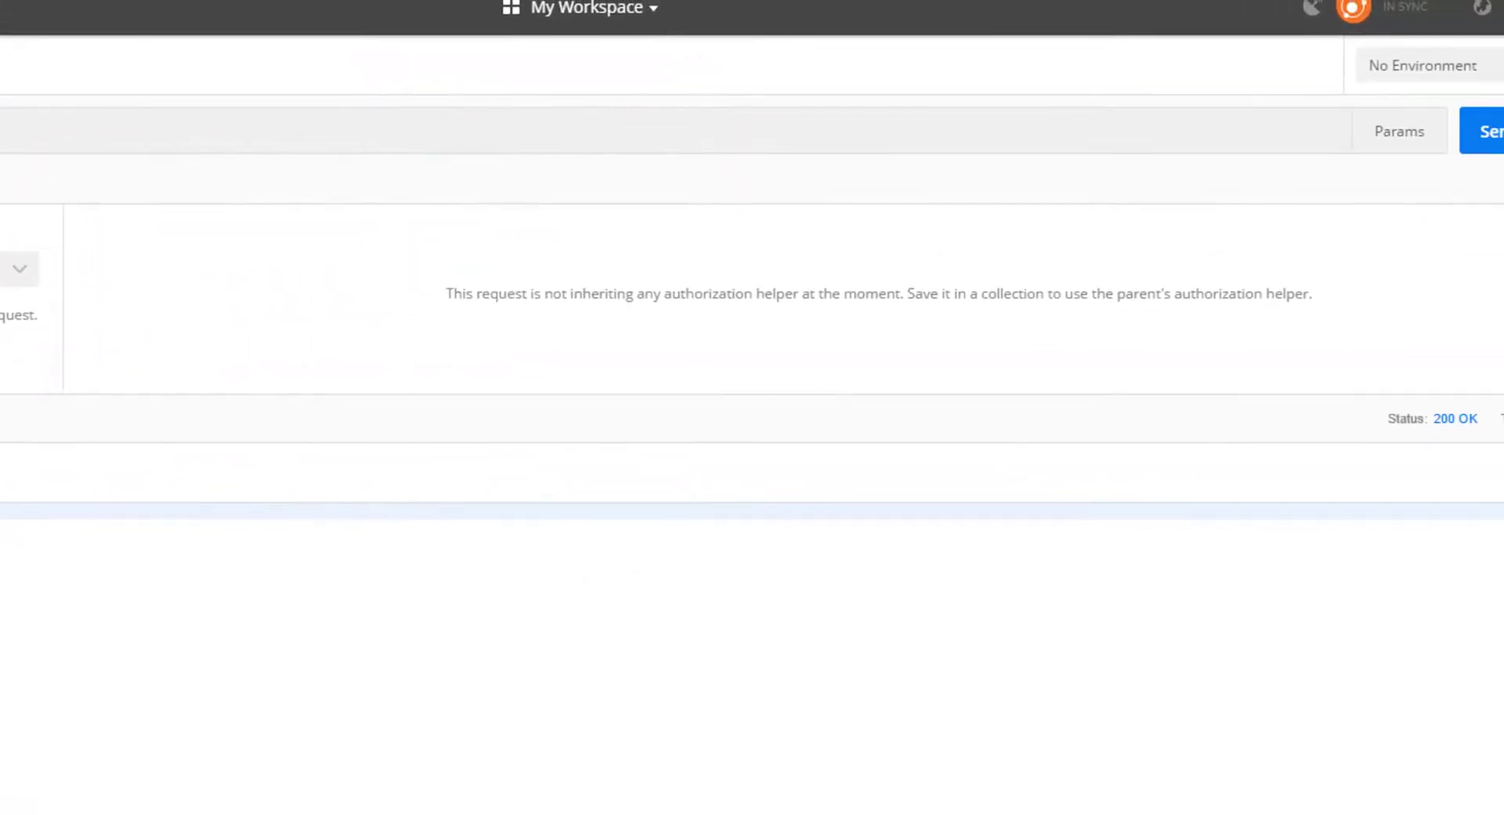